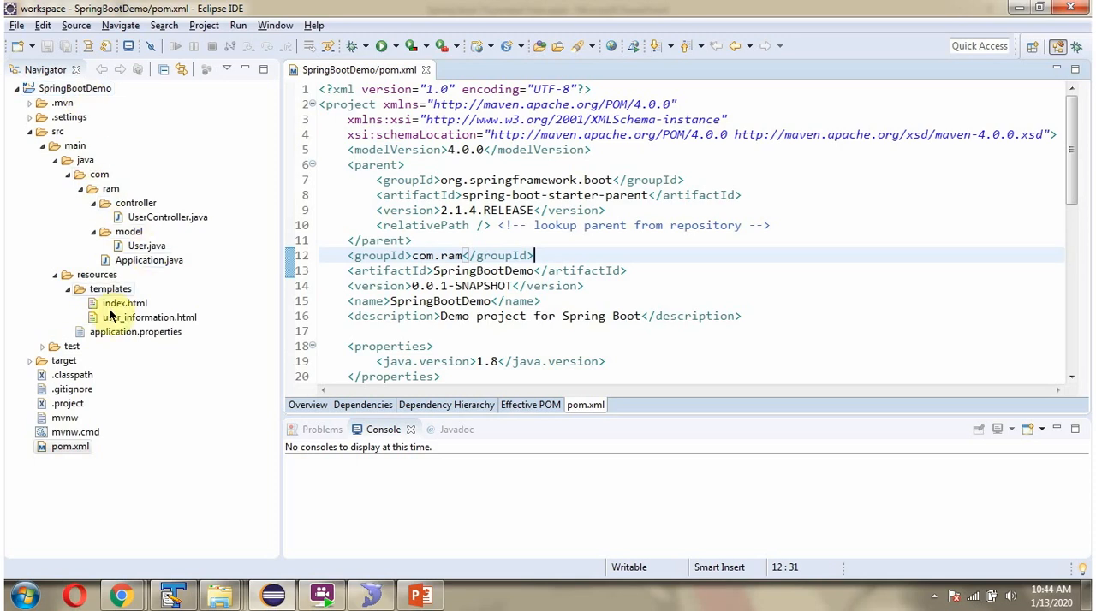
{"action": "mouse_move", "coordinate": [359, 69]}
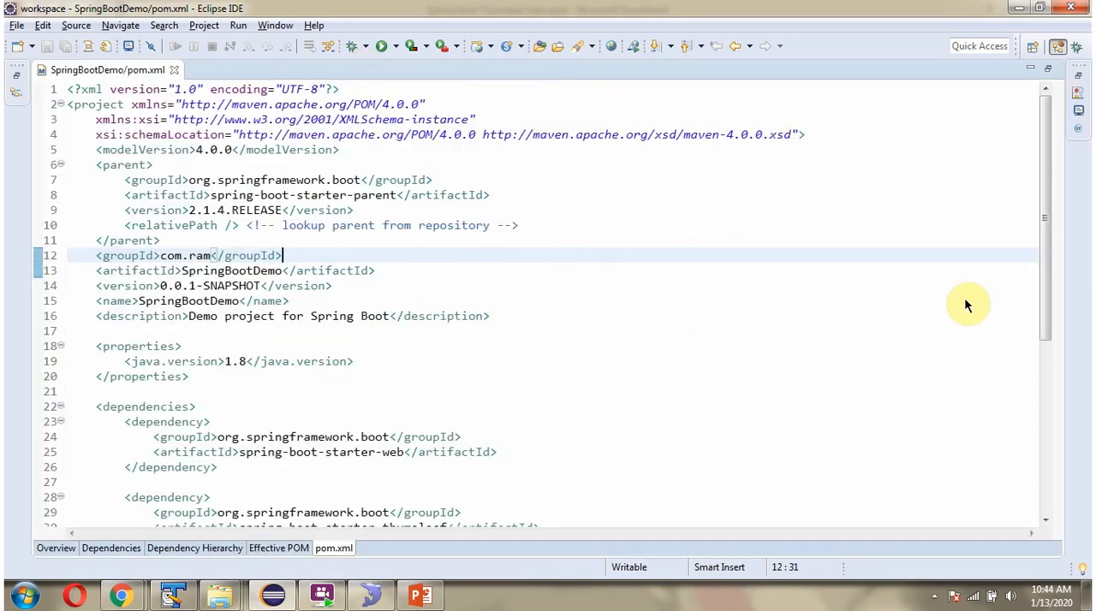
Scroll through pom.xml's Spring Boot dependencies and build plugin, then move to the User class
{"action": "scroll", "scroll_direction": "down", "scroll_amount": 3}
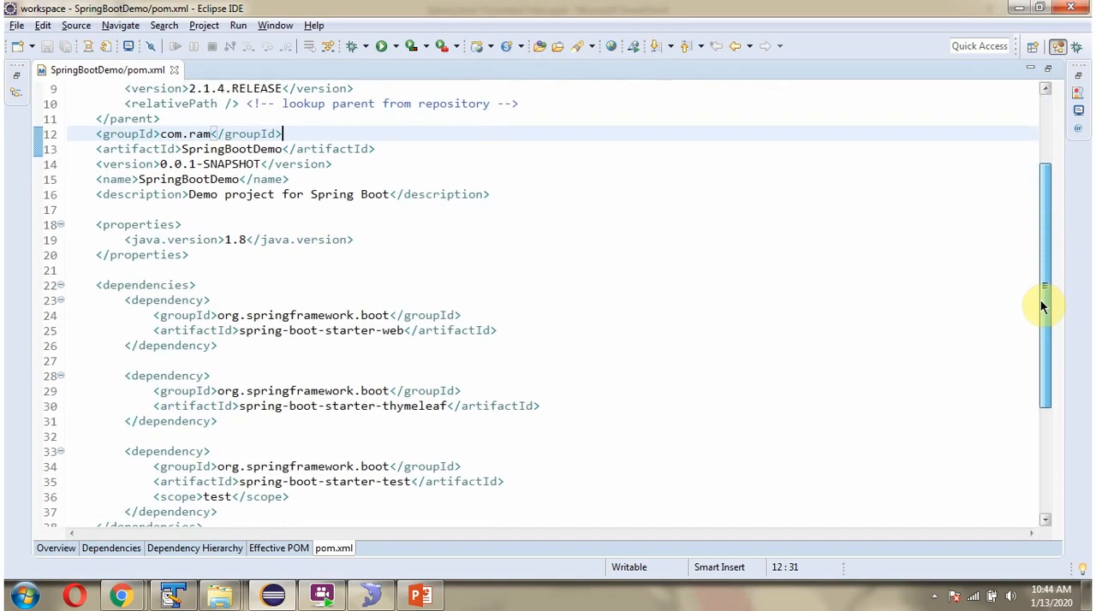
{"action": "scroll", "scroll_direction": "down", "scroll_amount": 3}
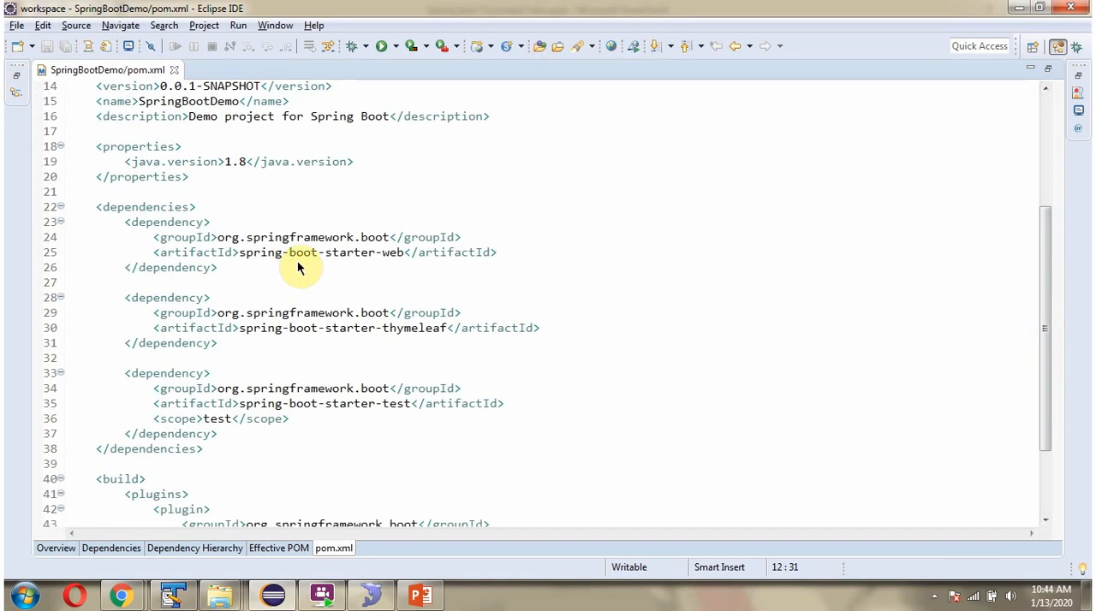
{"action": "mouse_move", "coordinate": [369, 267]}
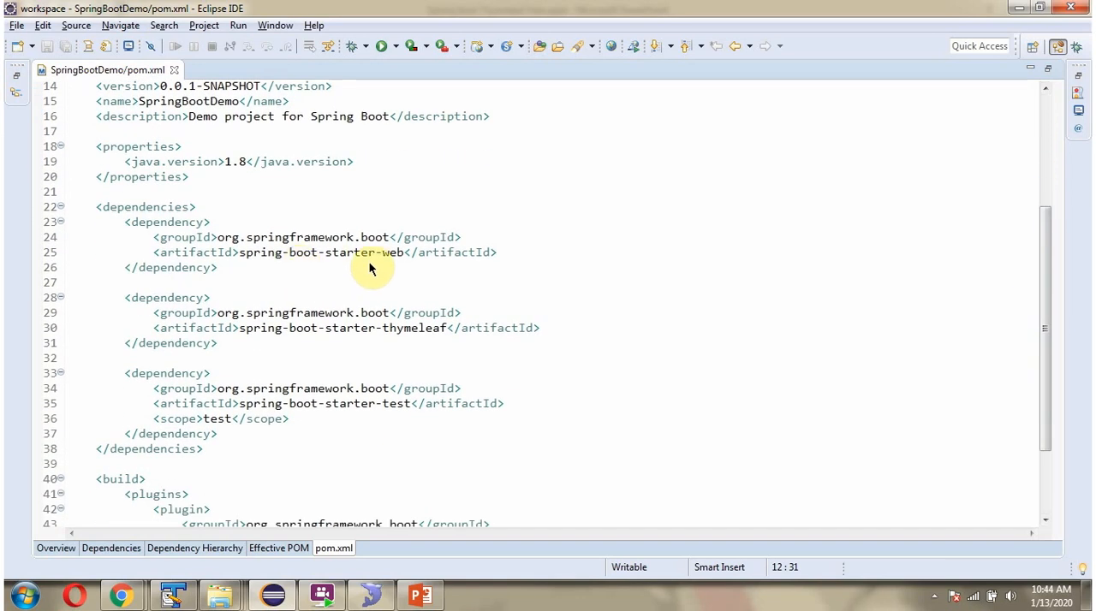
{"action": "mouse_move", "coordinate": [431, 346]}
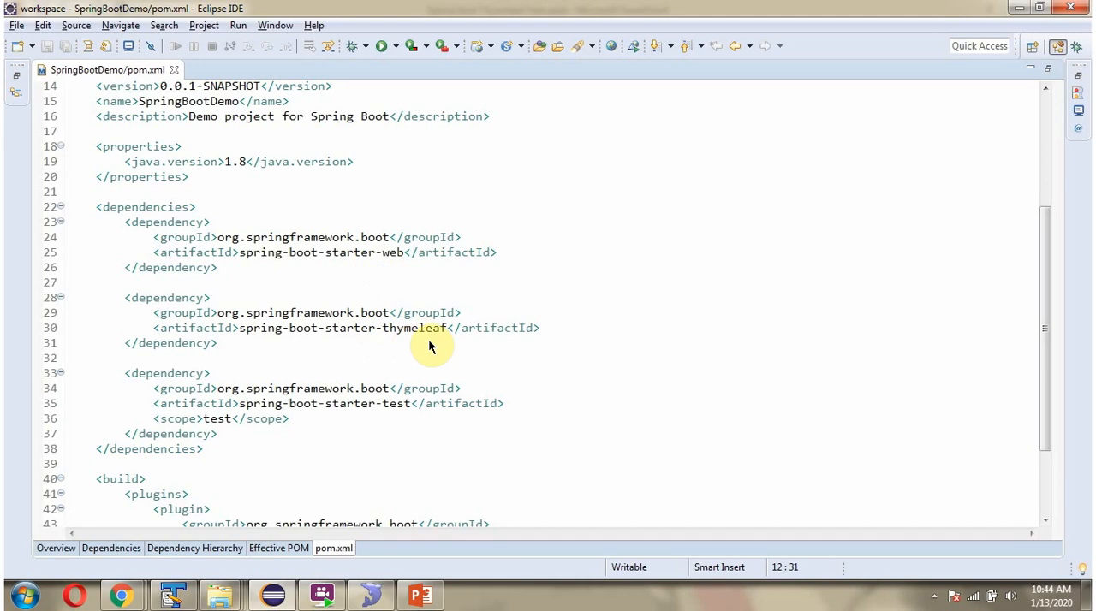
{"action": "scroll", "scroll_direction": "down", "scroll_amount": 3}
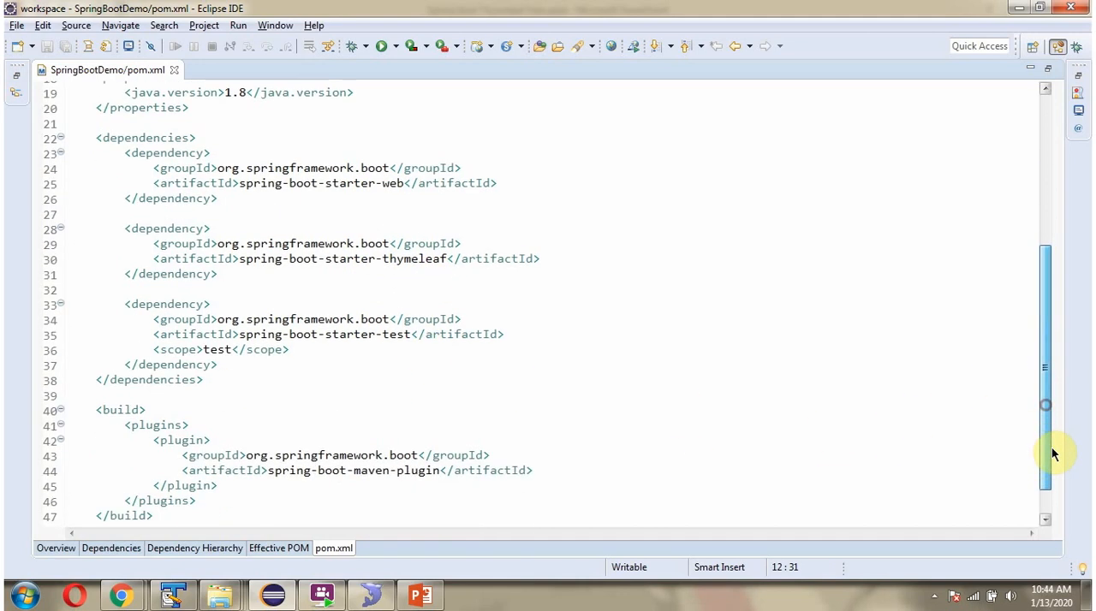
{"action": "scroll", "scroll_direction": "down", "scroll_amount": 3}
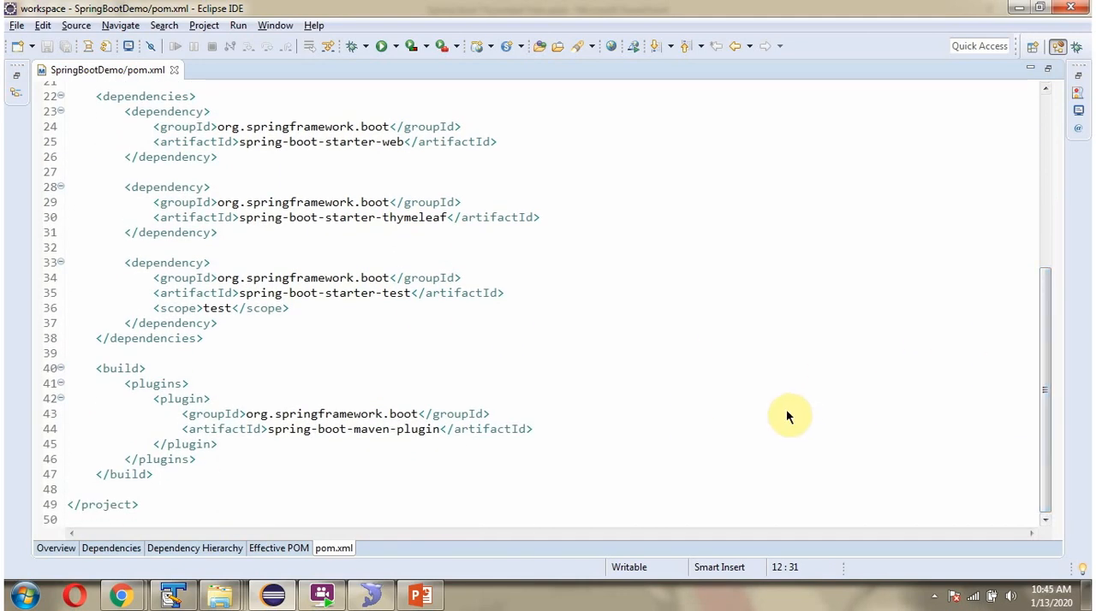
{"action": "left_click", "coordinate": [223, 68]}
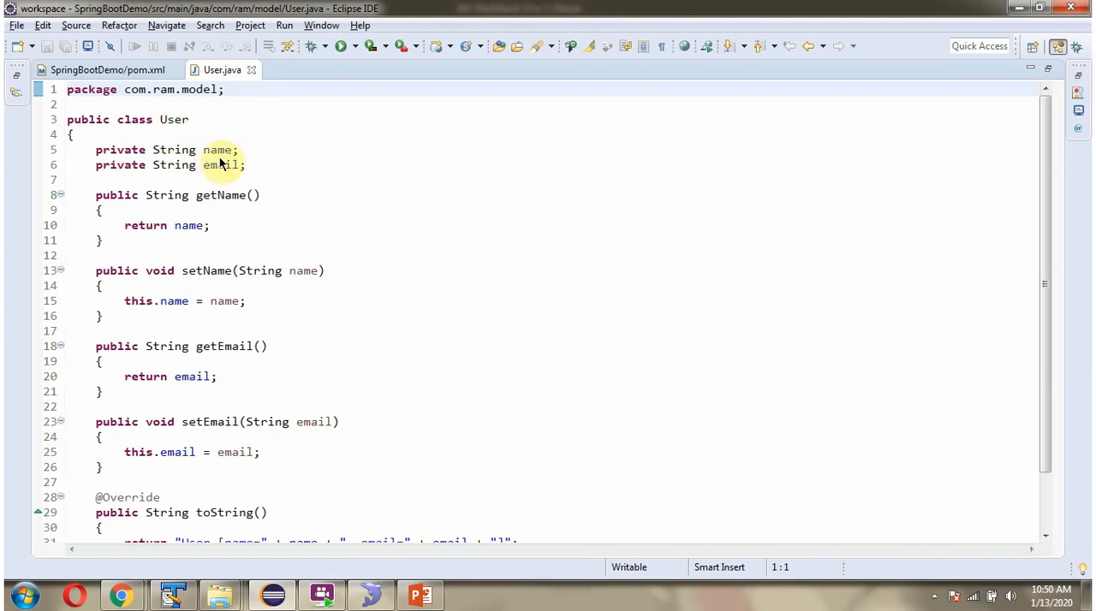
{"action": "mouse_move", "coordinate": [220, 165]}
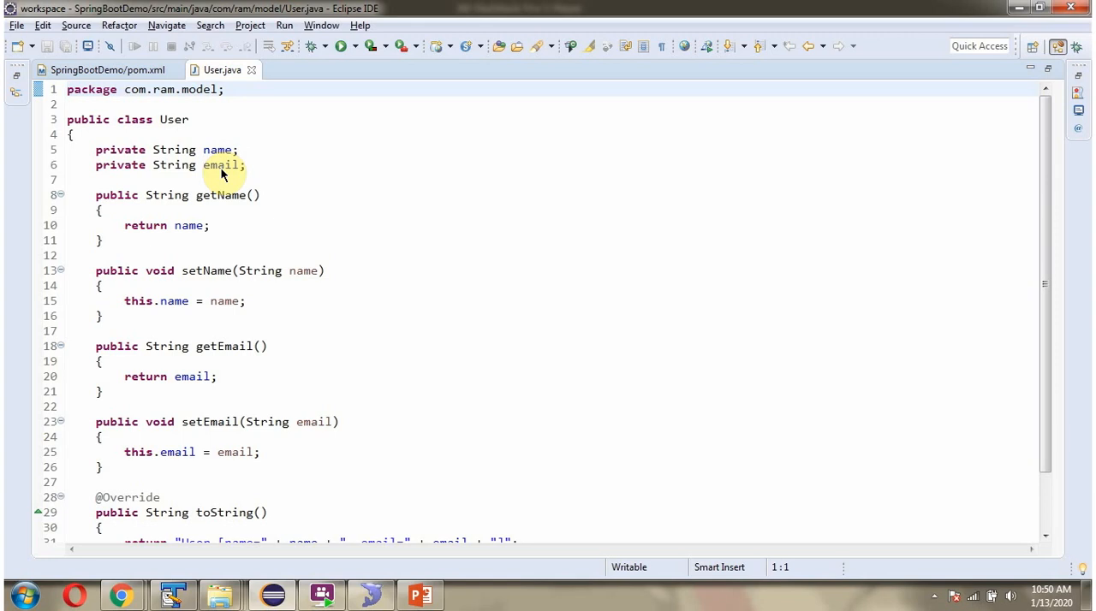
{"action": "mouse_move", "coordinate": [221, 205]}
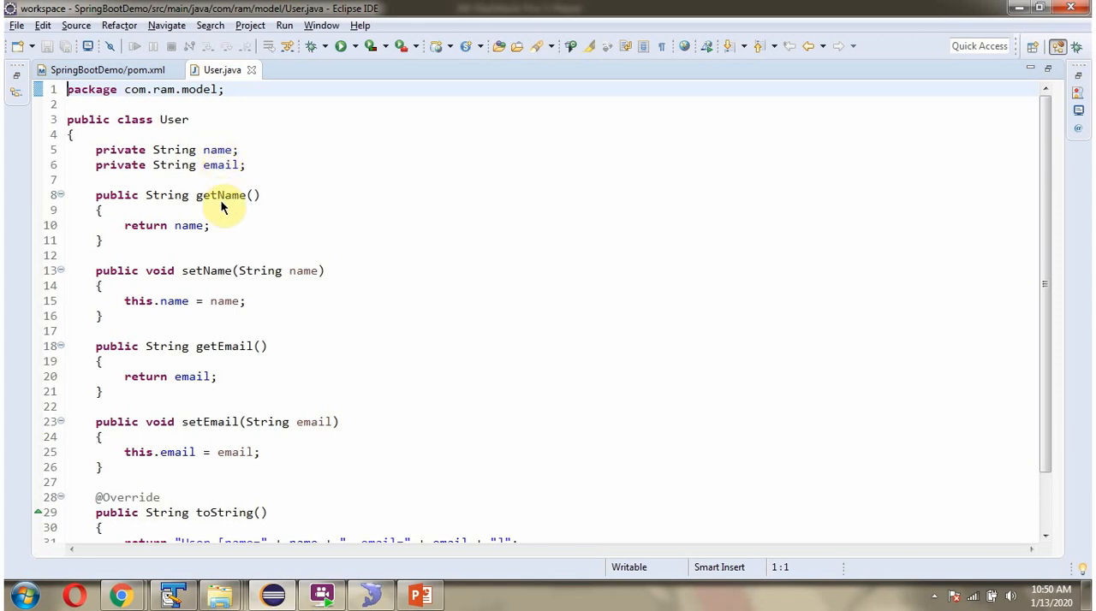
{"action": "mouse_move", "coordinate": [1039, 380]}
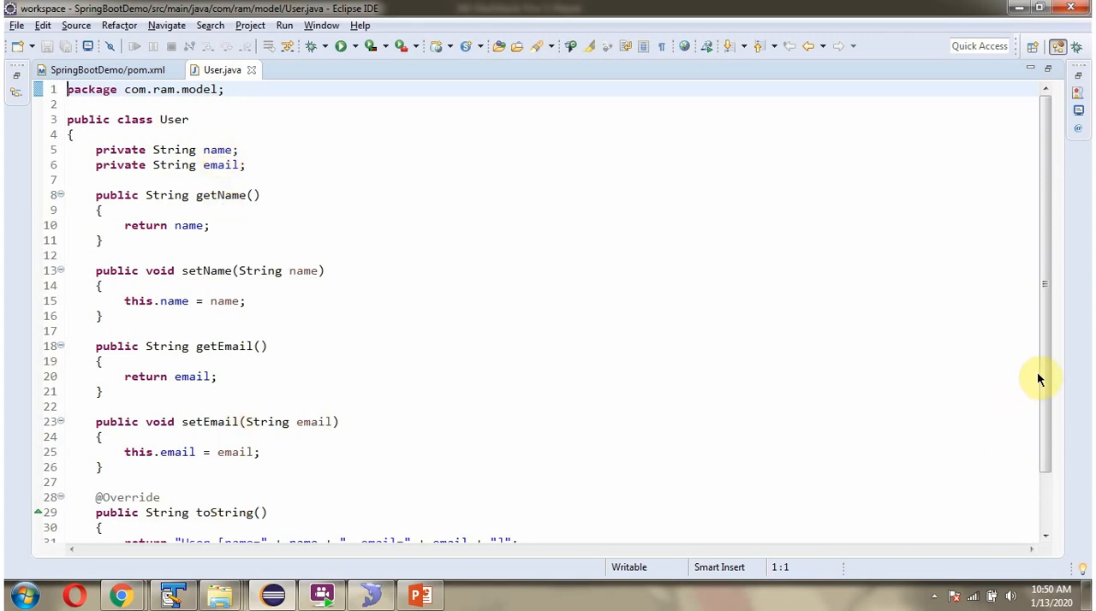
Scroll the User class down to its toString method returning name and email
{"action": "scroll", "scroll_direction": "down", "scroll_amount": 3}
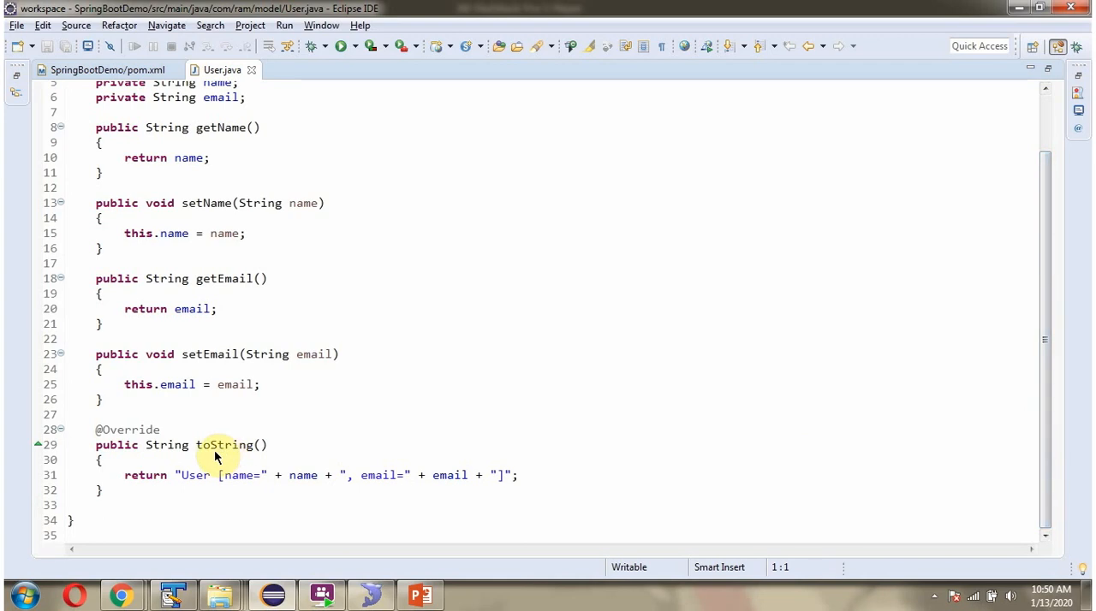
{"action": "mouse_move", "coordinate": [250, 456]}
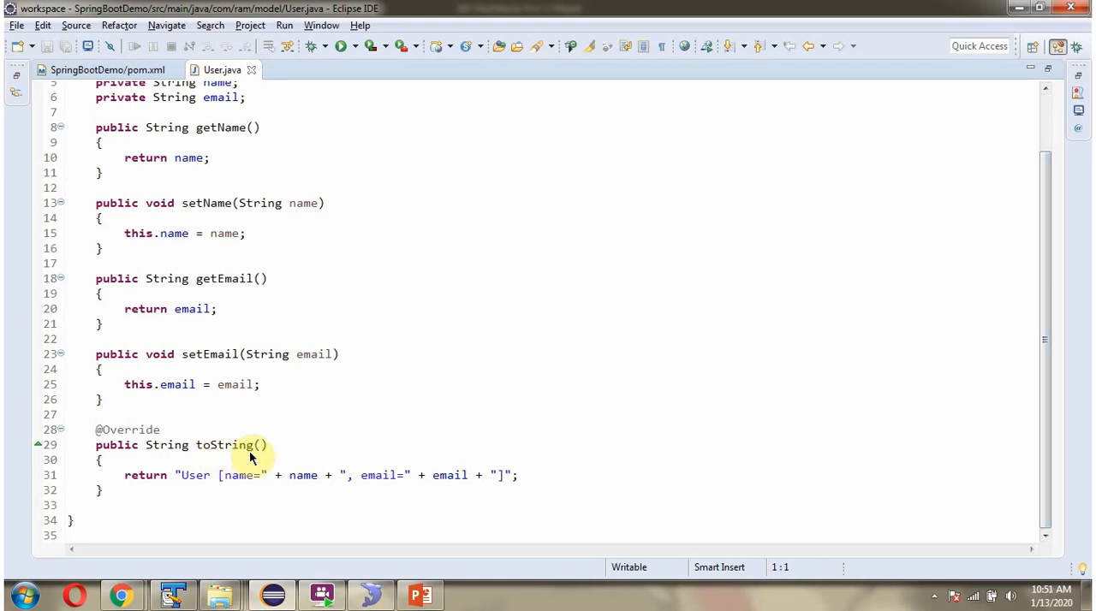
{"action": "mouse_move", "coordinate": [438, 486]}
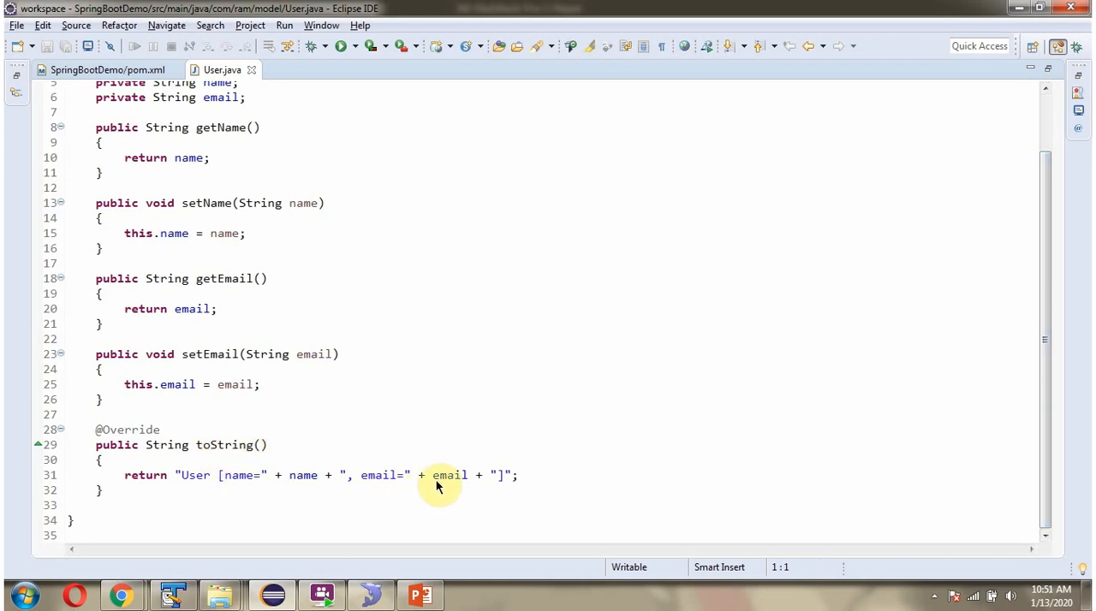
Show UserController.java with its index and saveUser mappings beside the restored Navigator view
{"action": "left_click", "coordinate": [321, 68]}
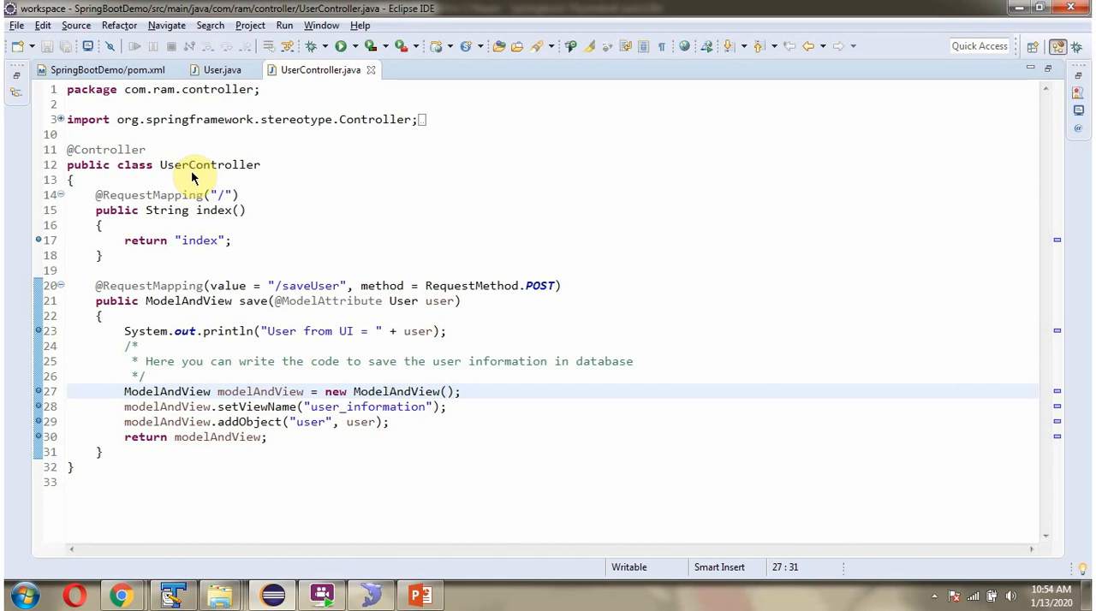
{"action": "mouse_move", "coordinate": [111, 152]}
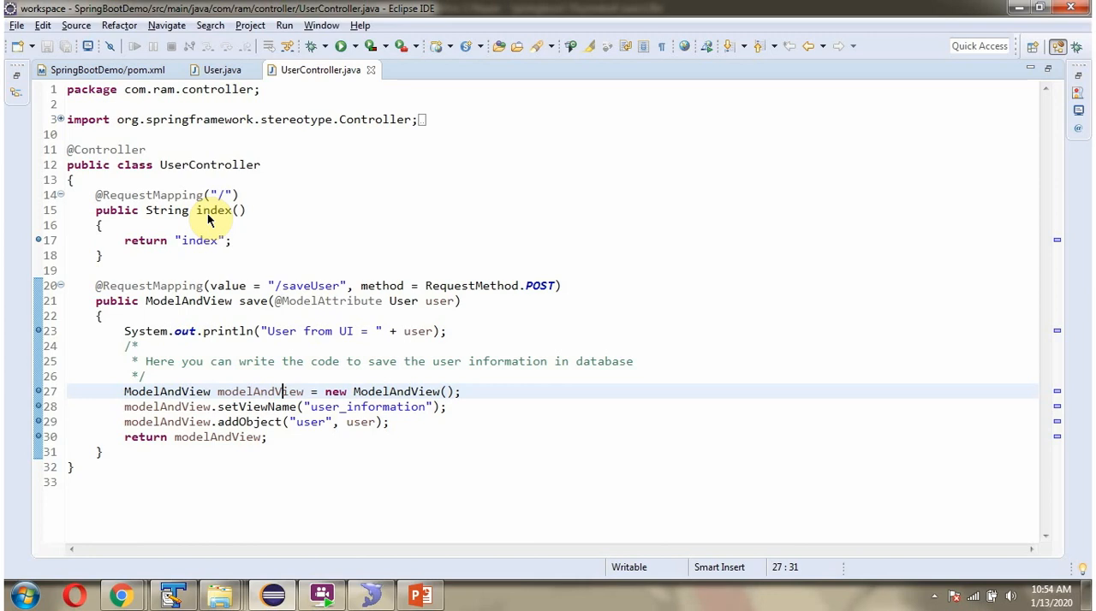
{"action": "mouse_move", "coordinate": [224, 214]}
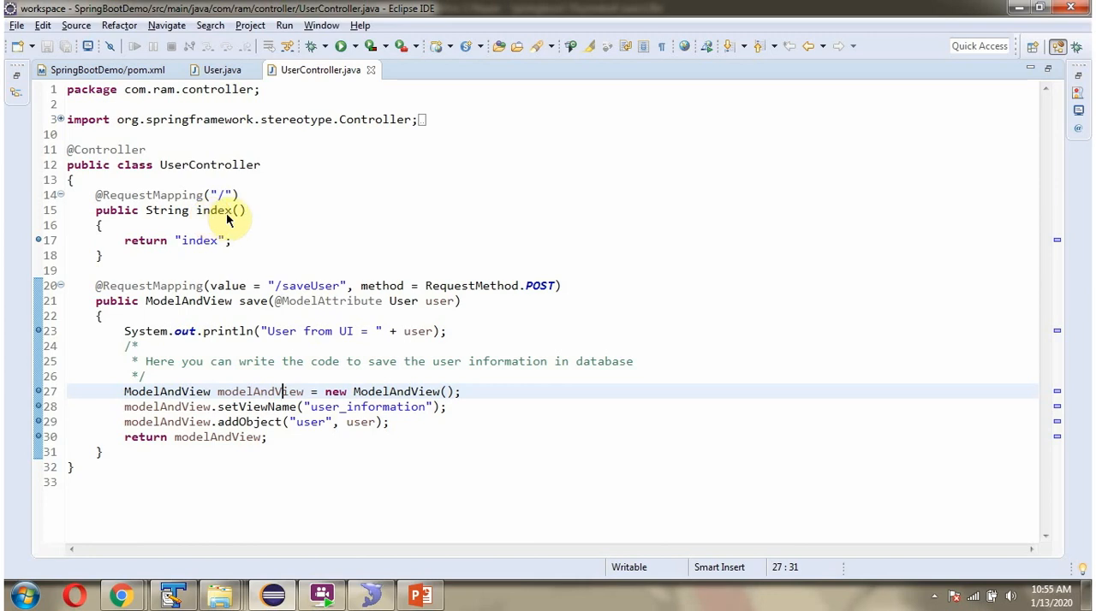
{"action": "left_click", "coordinate": [222, 195]}
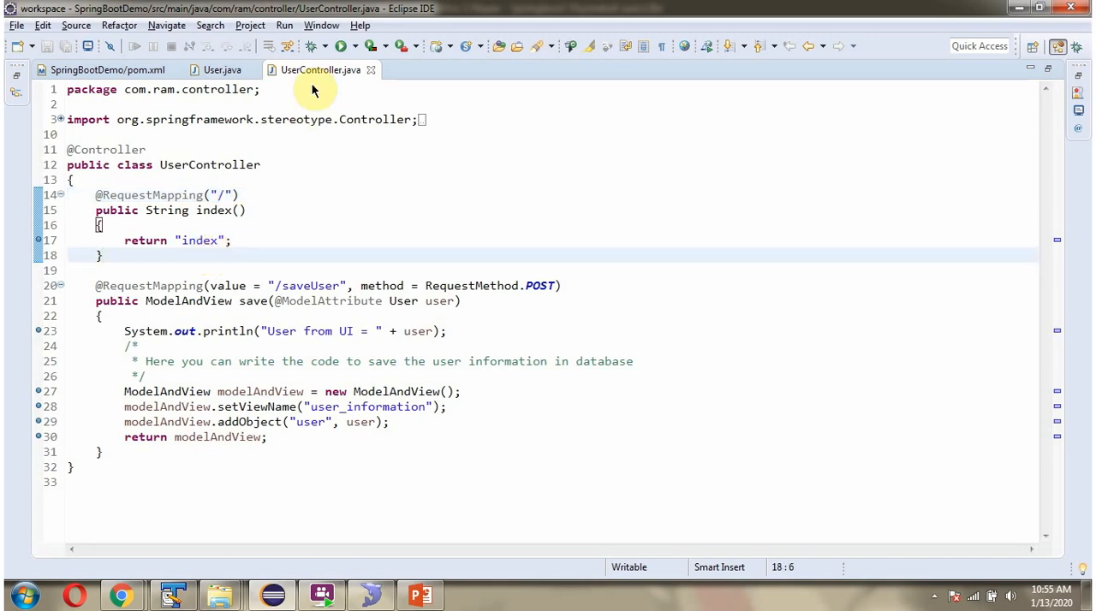
{"action": "mouse_move", "coordinate": [200, 250]}
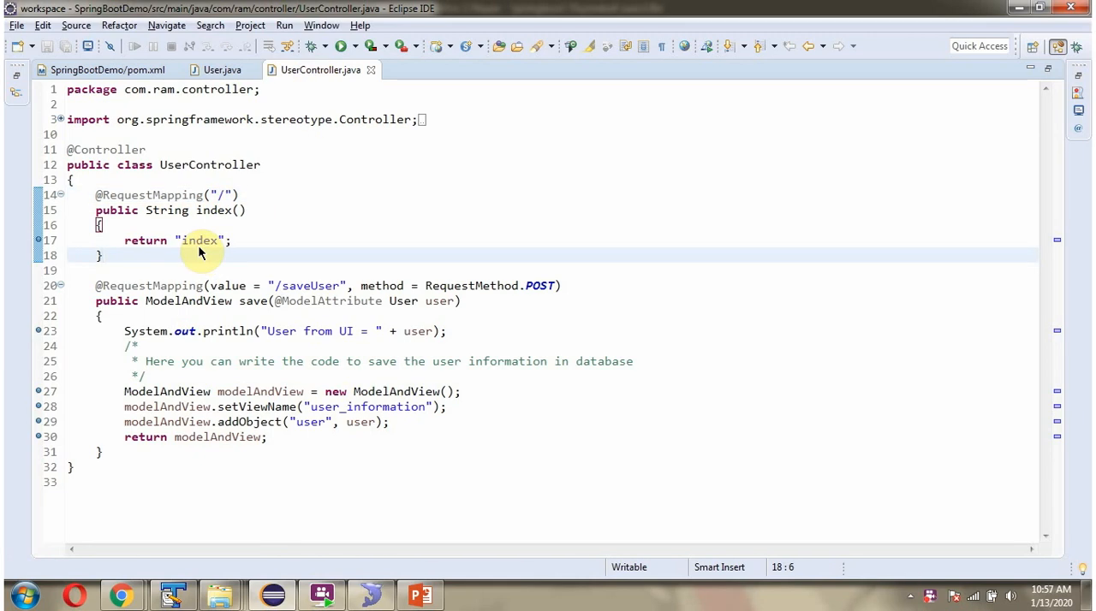
{"action": "mouse_move", "coordinate": [305, 70]}
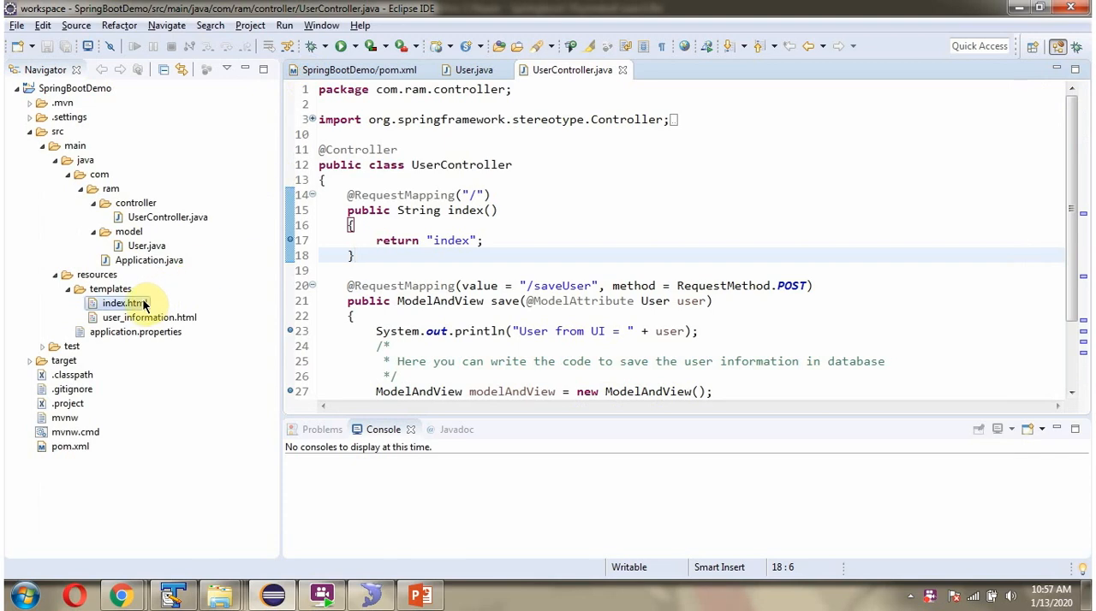
{"action": "double_click", "coordinate": [125, 303]}
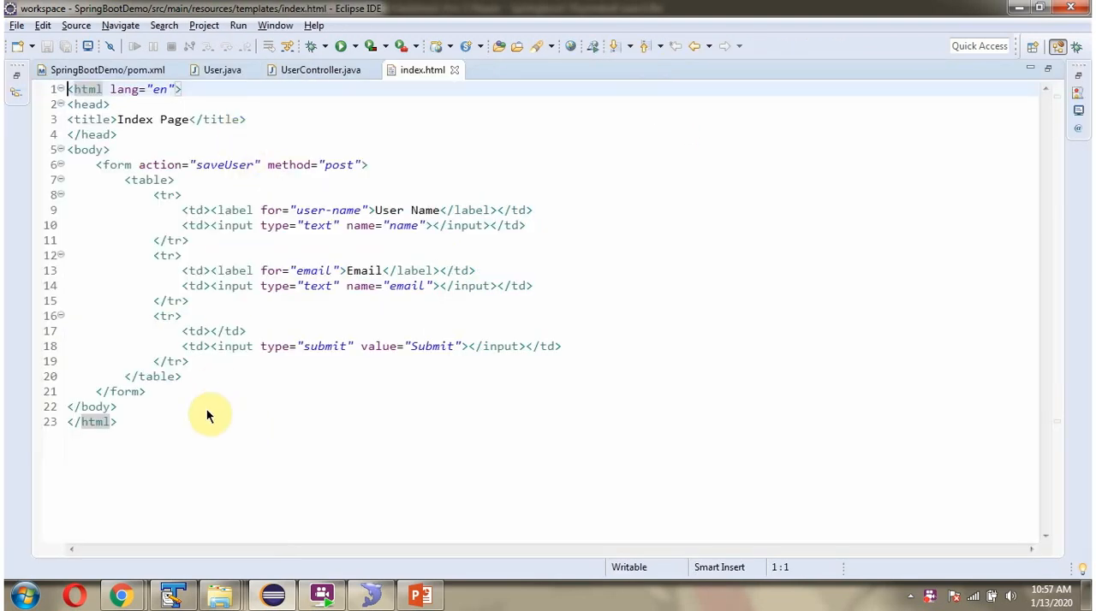
{"action": "mouse_move", "coordinate": [319, 226]}
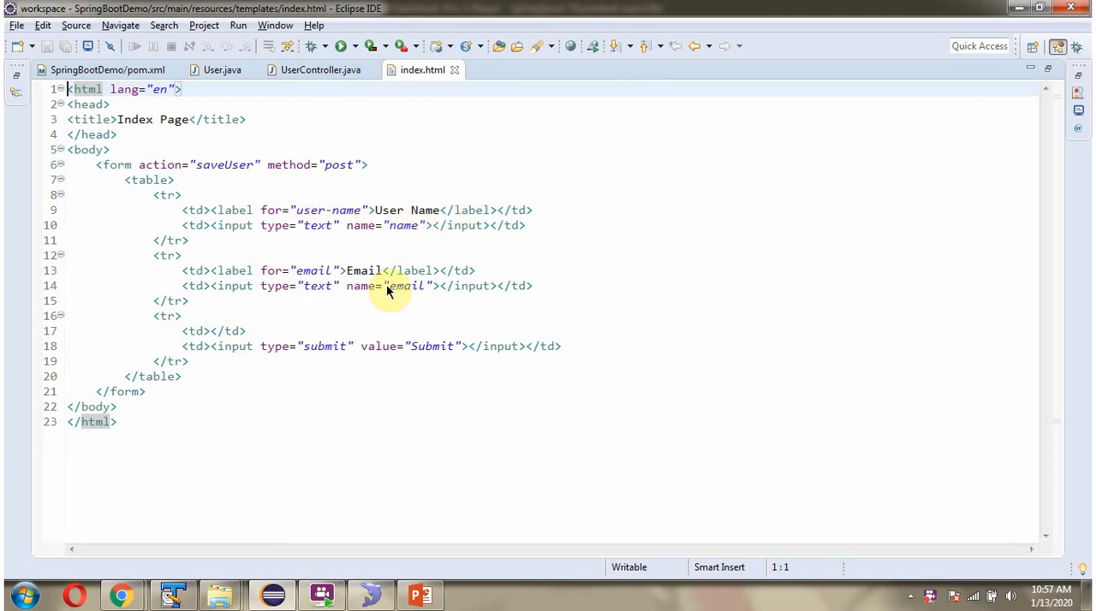
{"action": "mouse_move", "coordinate": [342, 368]}
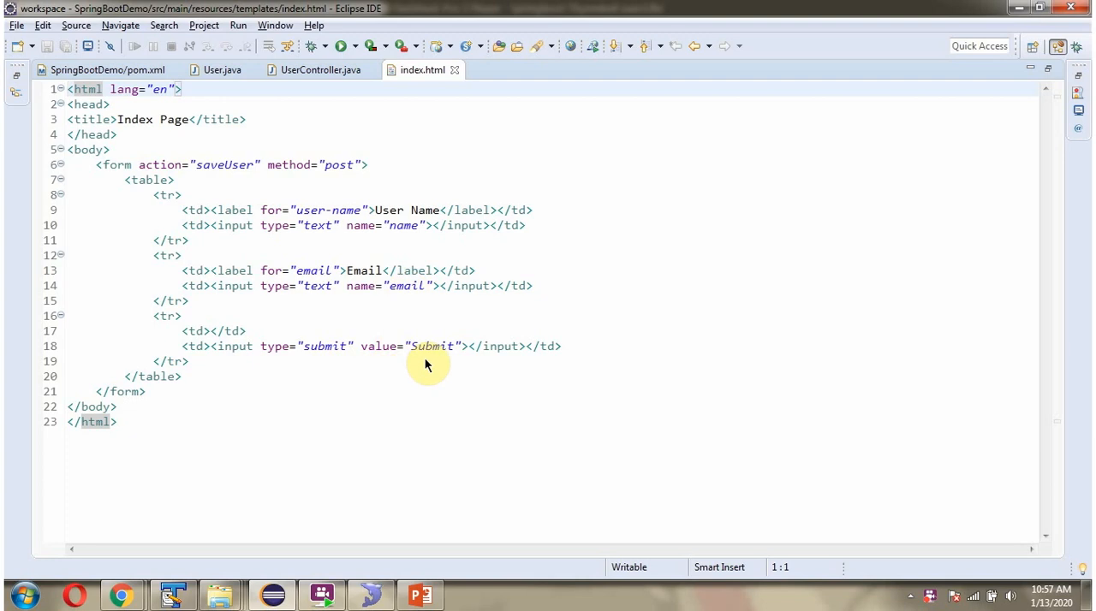
{"action": "mouse_move", "coordinate": [428, 360]}
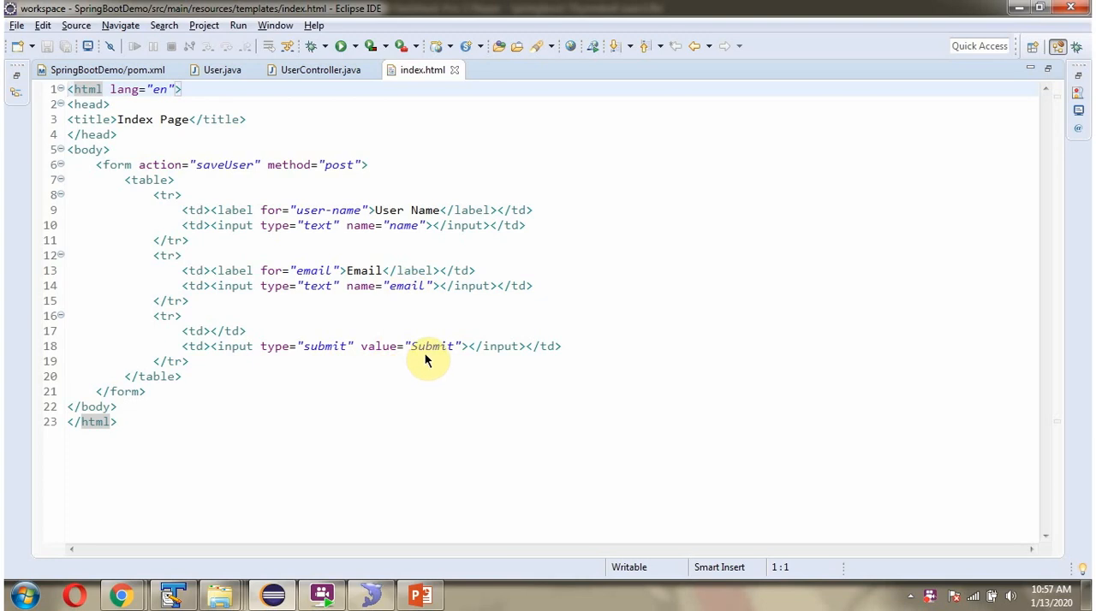
{"action": "mouse_move", "coordinate": [223, 178]}
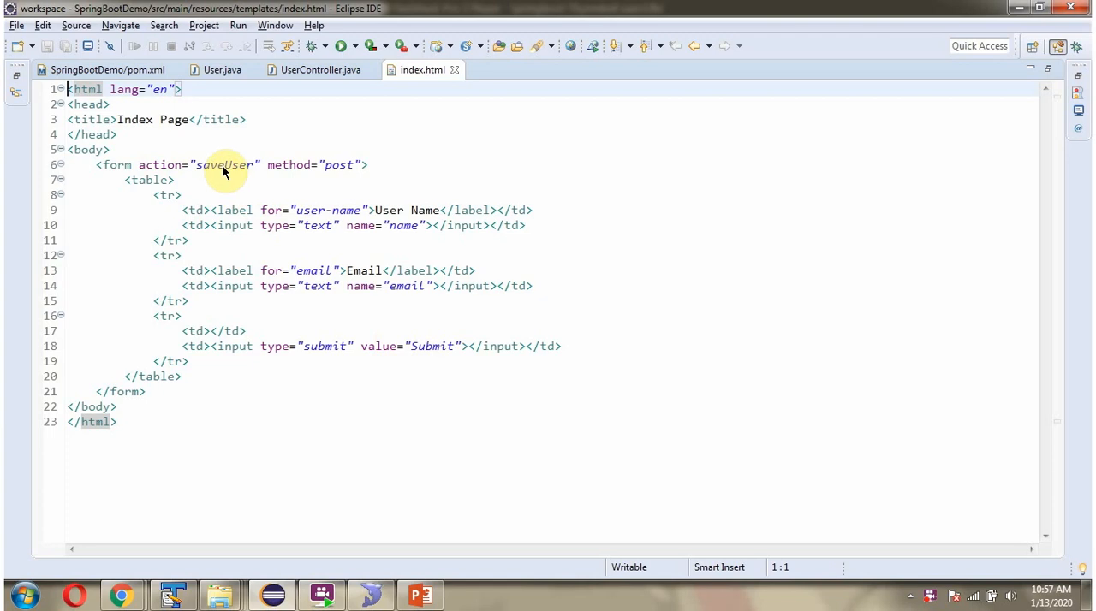
{"action": "left_click", "coordinate": [334, 179]}
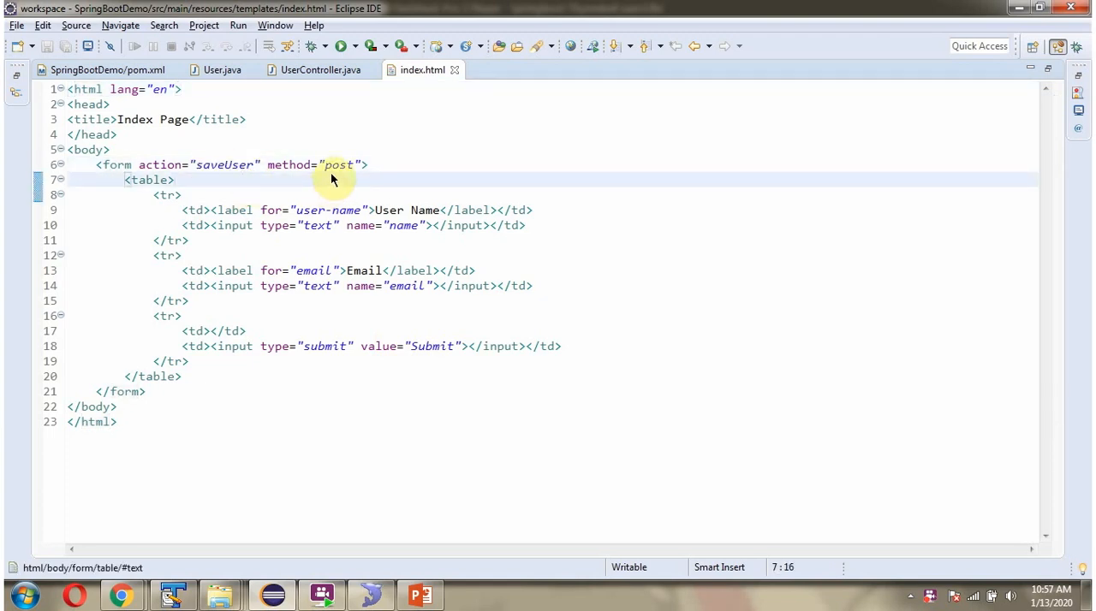
{"action": "mouse_move", "coordinate": [318, 178]}
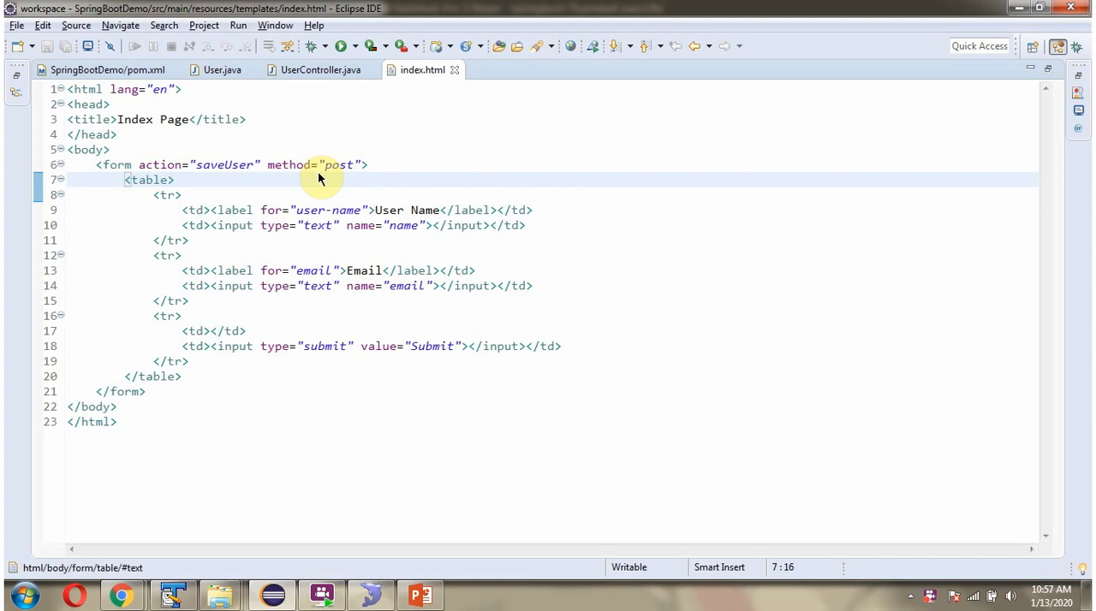
Switch to UserController.java and walk through the POST saveUser handler returning user_information
{"action": "left_click", "coordinate": [319, 69]}
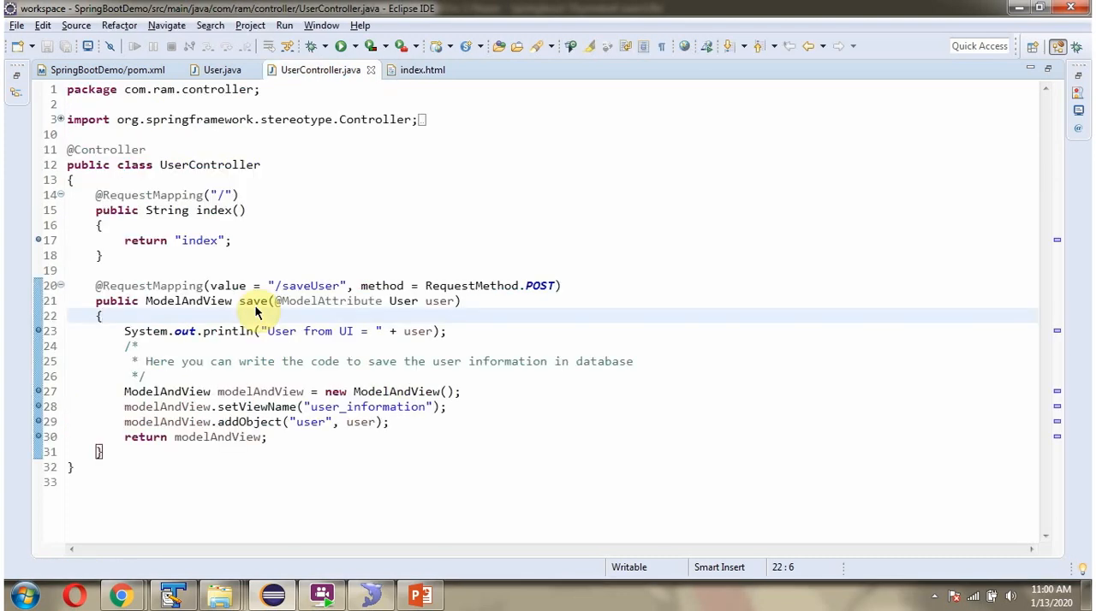
{"action": "mouse_move", "coordinate": [341, 324]}
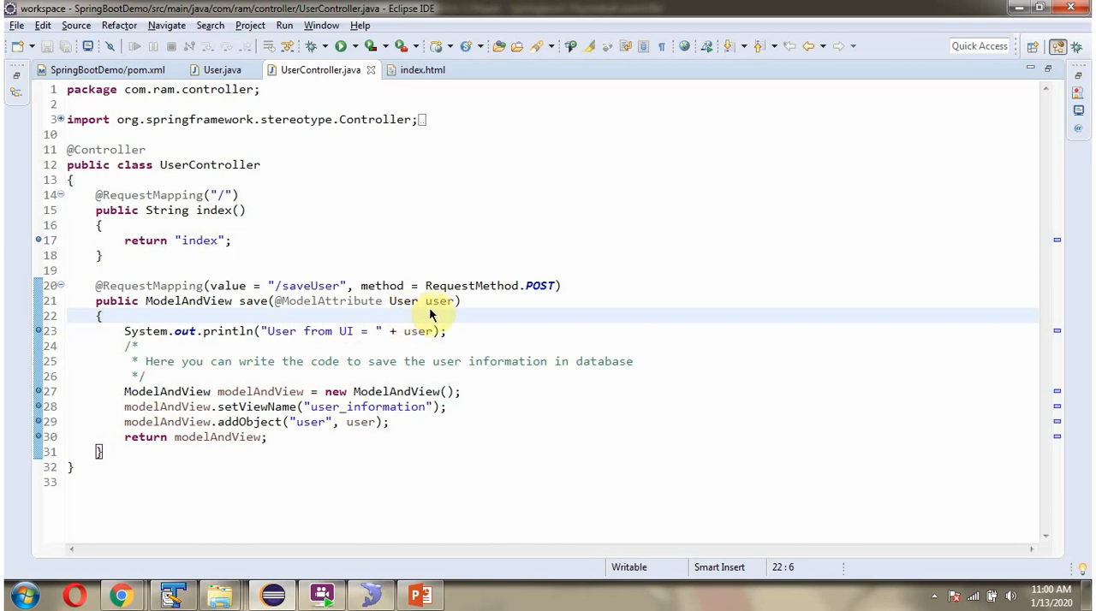
{"action": "mouse_move", "coordinate": [363, 314]}
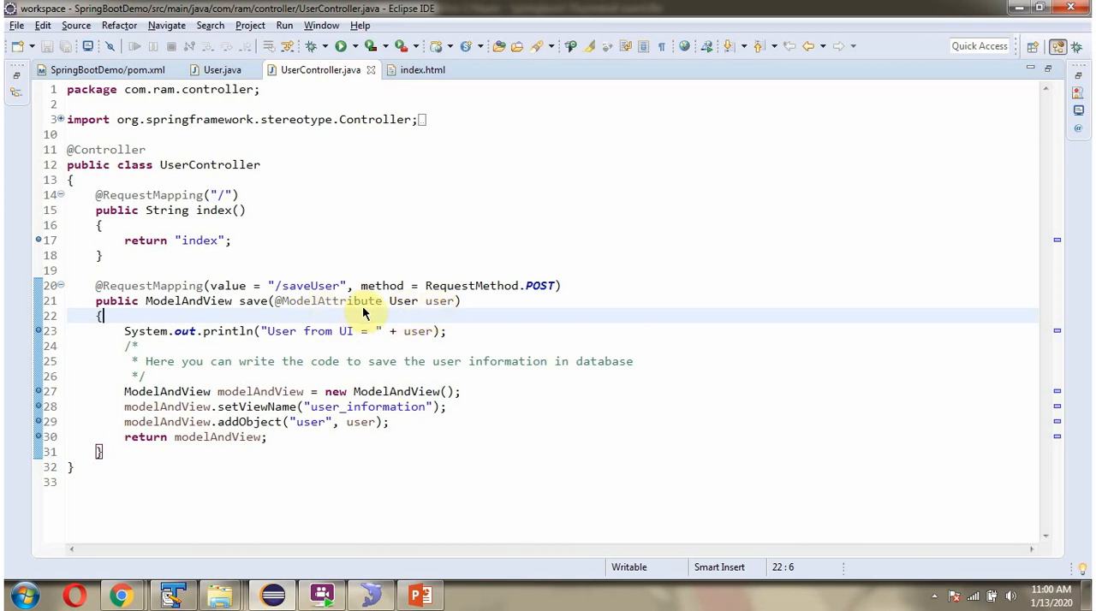
{"action": "mouse_move", "coordinate": [257, 312]}
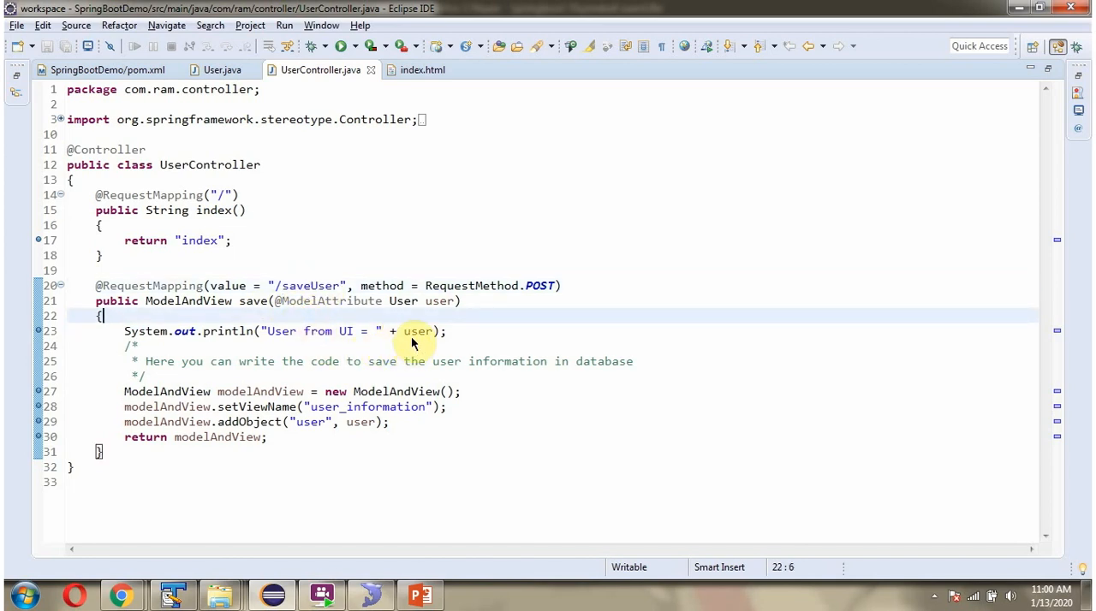
{"action": "left_click", "coordinate": [248, 359]}
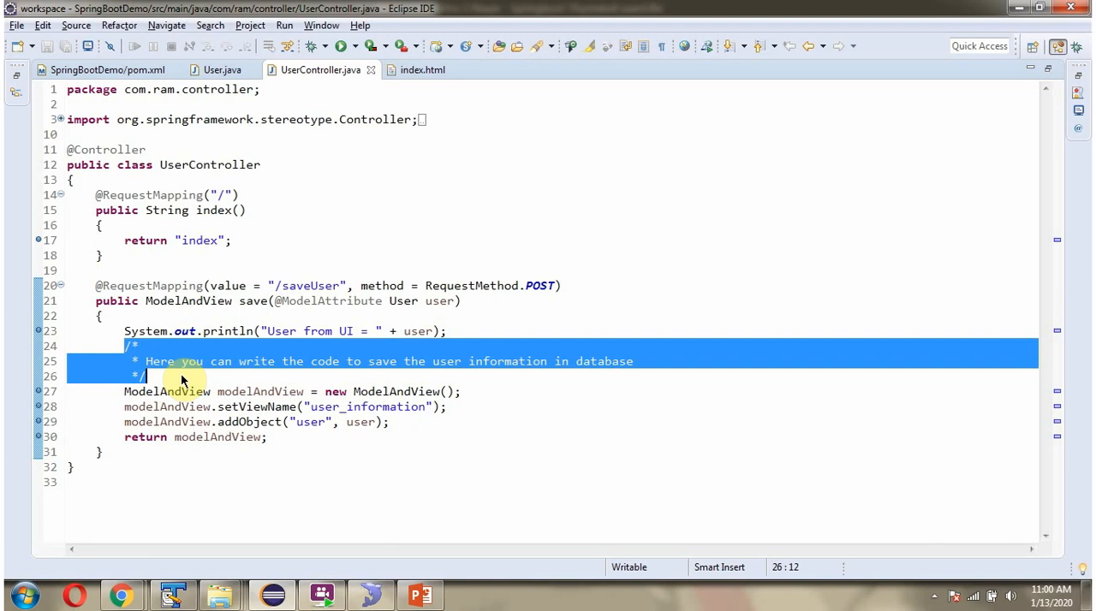
{"action": "left_click", "coordinate": [322, 466]}
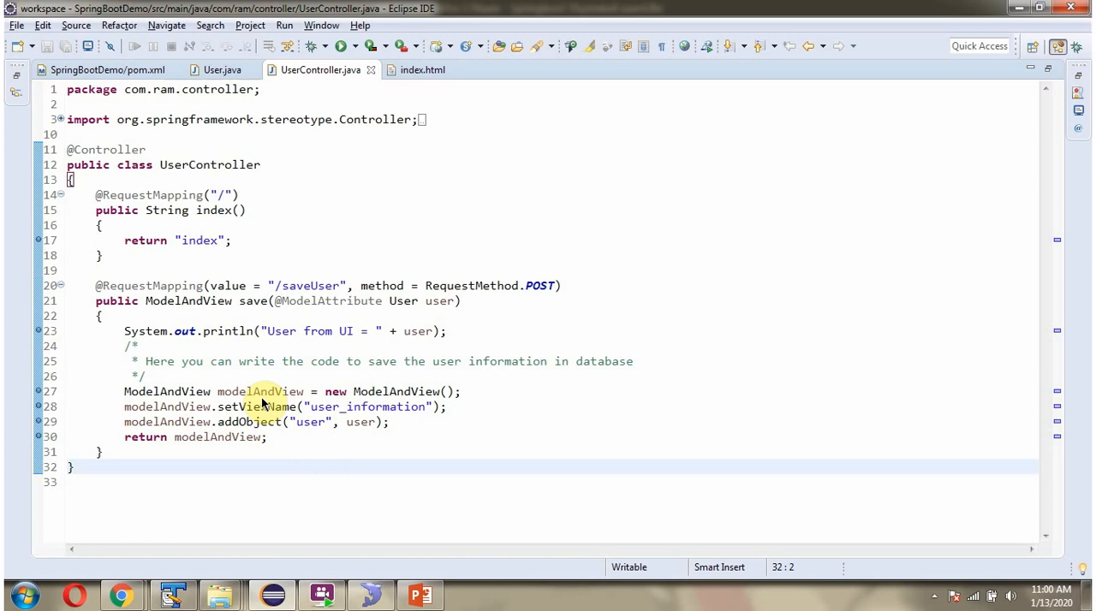
{"action": "mouse_move", "coordinate": [277, 420]}
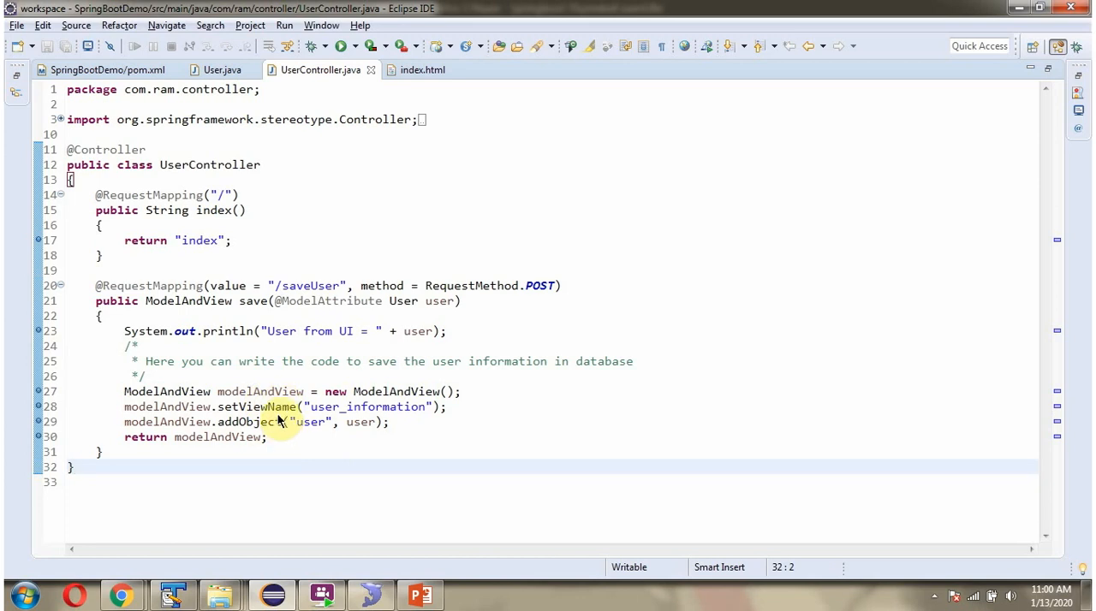
{"action": "mouse_move", "coordinate": [341, 421]}
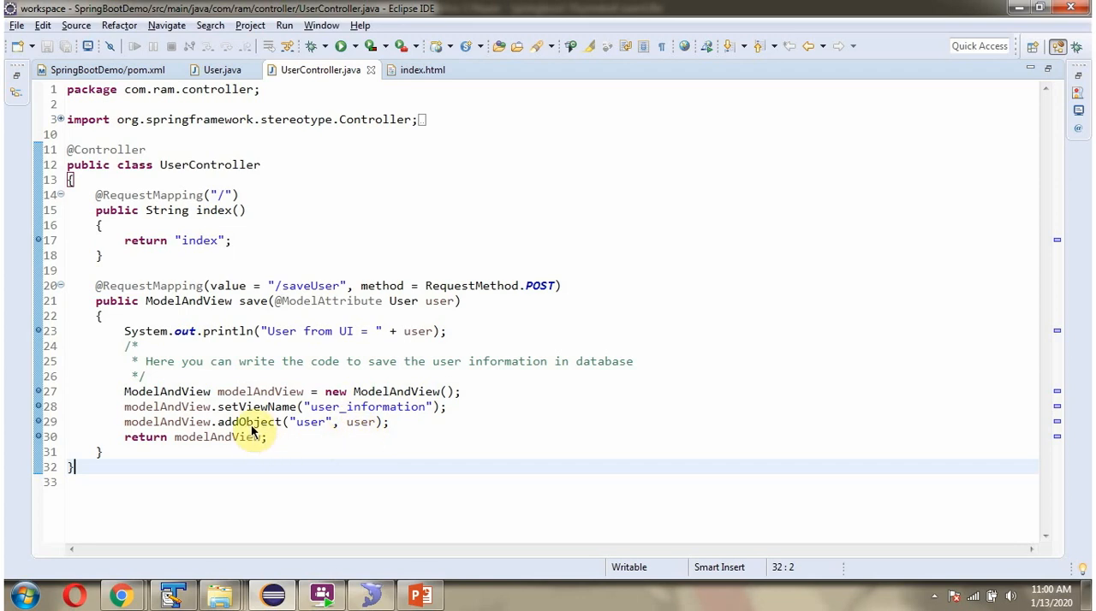
{"action": "mouse_move", "coordinate": [214, 421]}
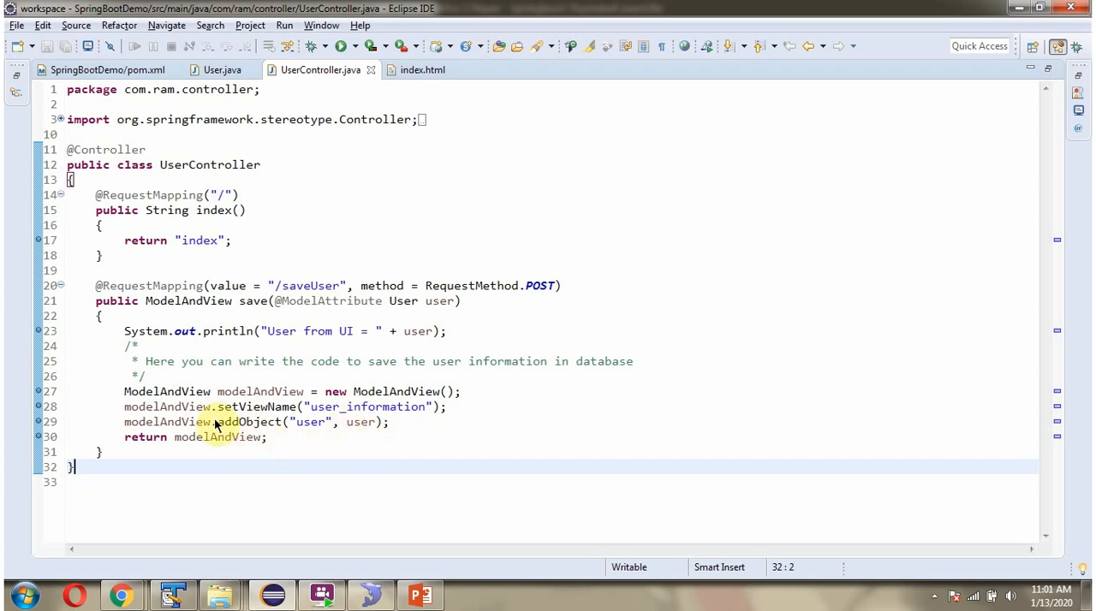
{"action": "mouse_move", "coordinate": [212, 449]}
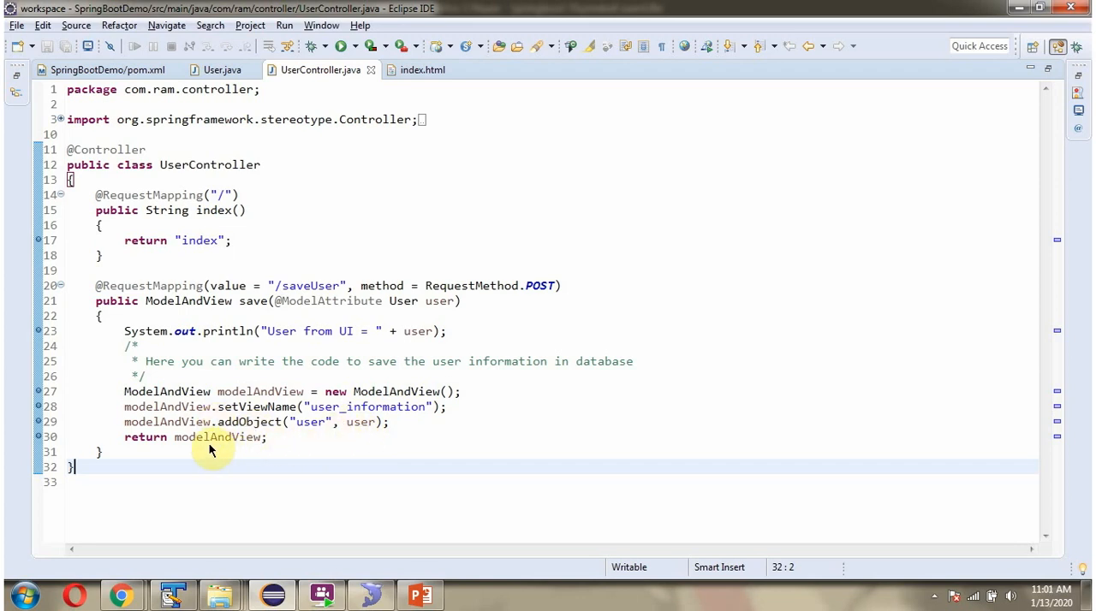
{"action": "mouse_move", "coordinate": [324, 436]}
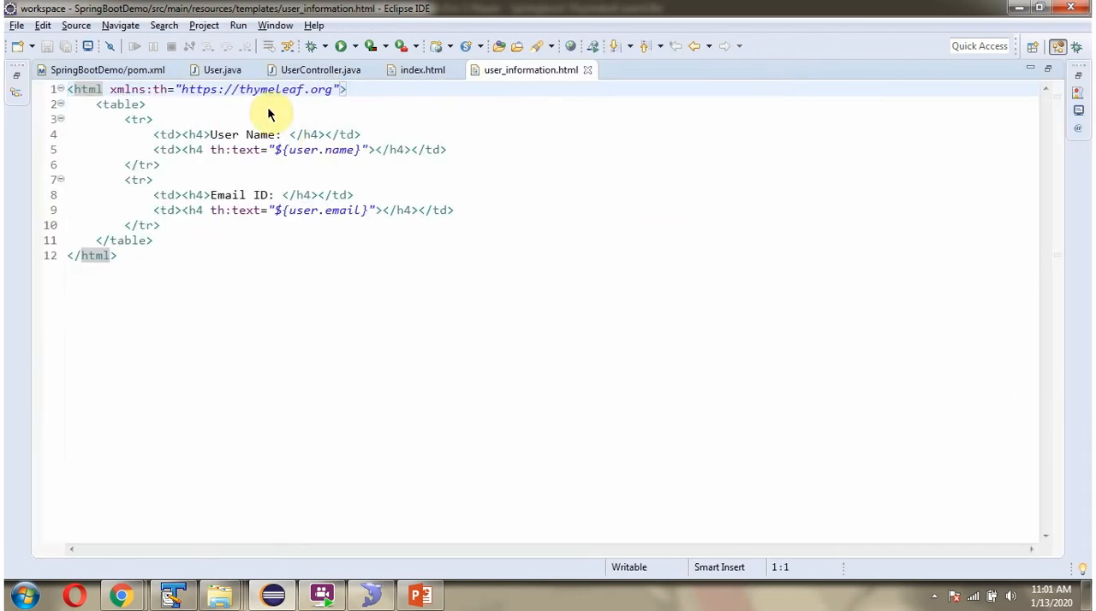
{"action": "mouse_move", "coordinate": [209, 253]}
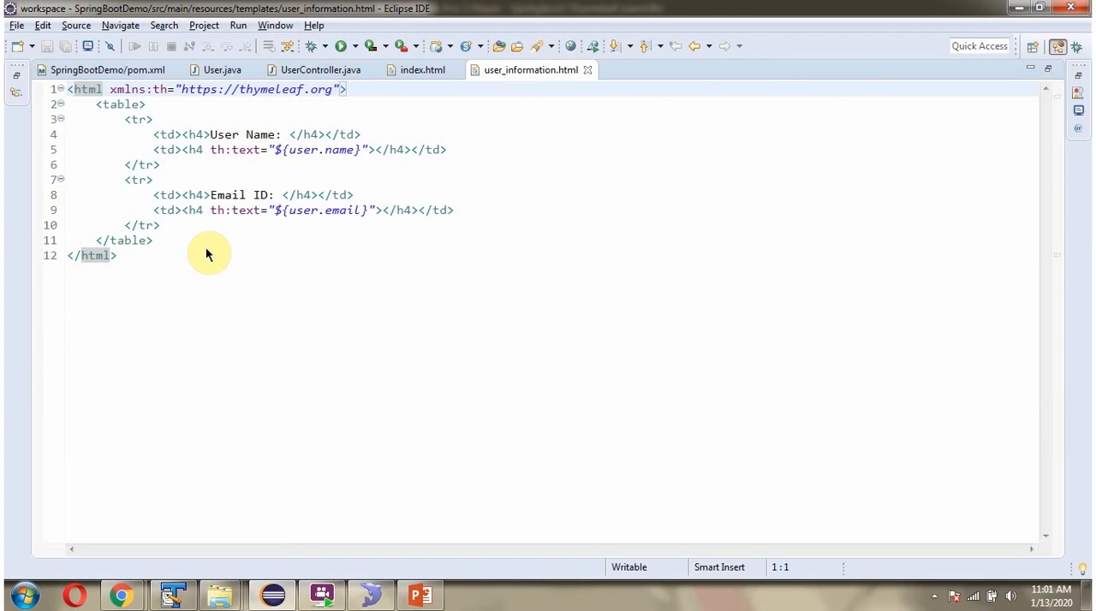
{"action": "mouse_move", "coordinate": [295, 182]}
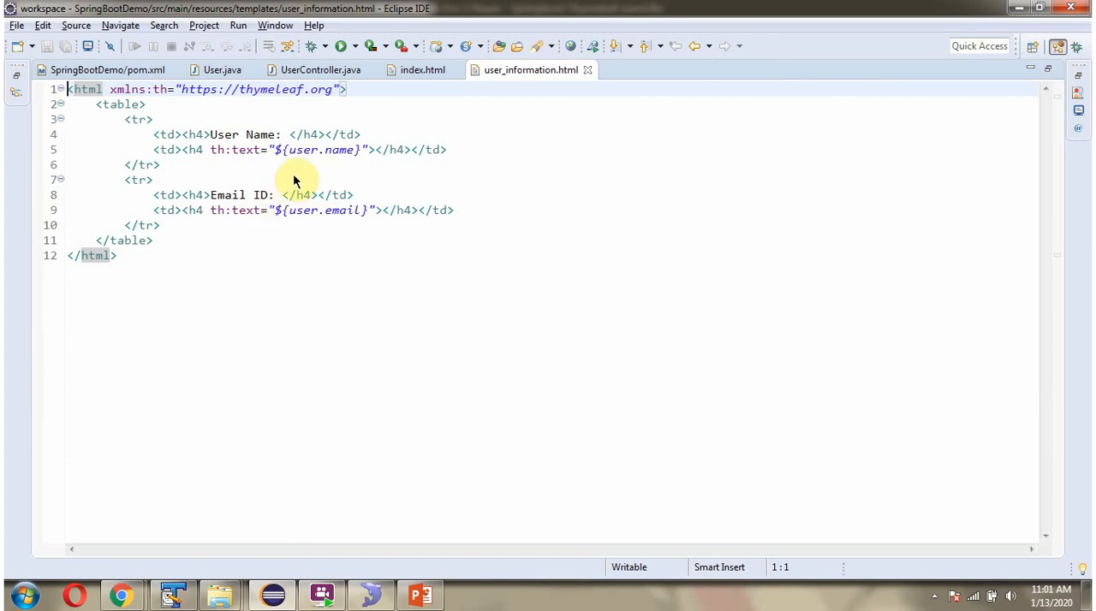
{"action": "mouse_move", "coordinate": [332, 171]}
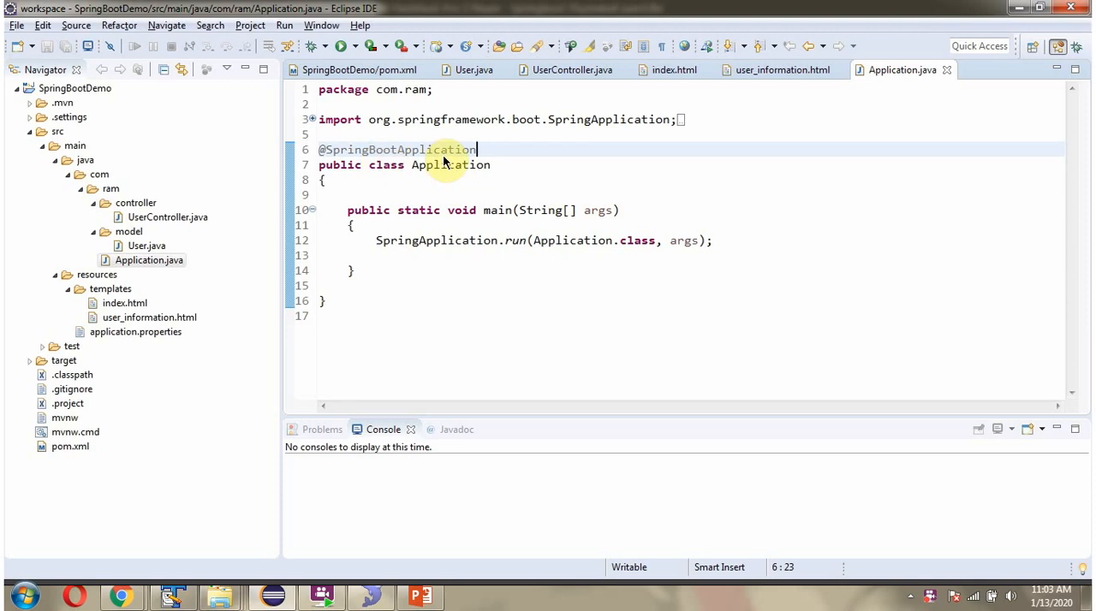
{"action": "mouse_move", "coordinate": [309, 46]}
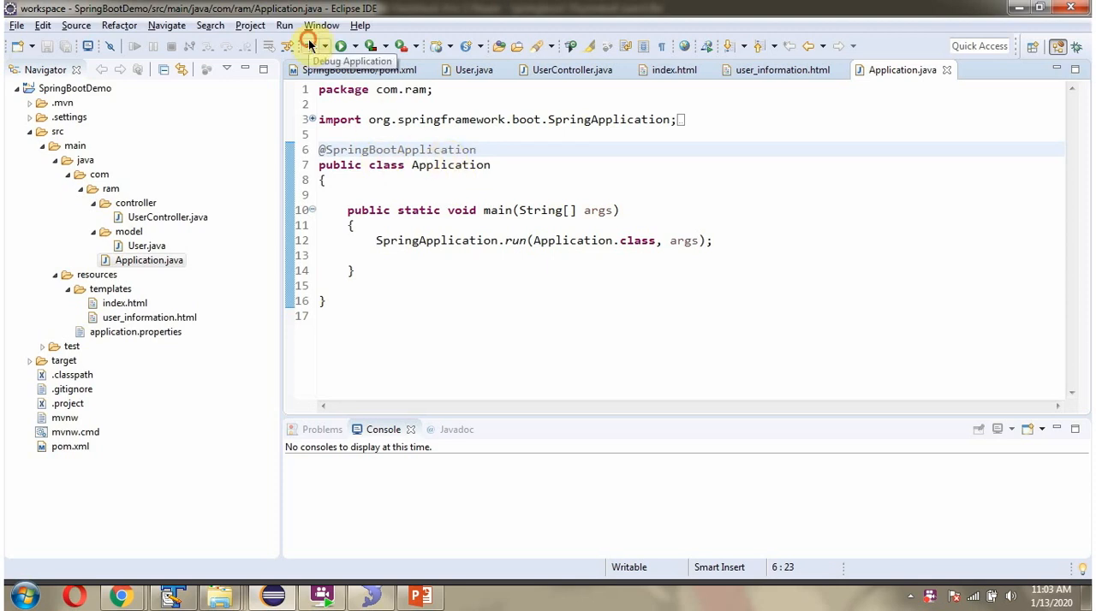
Start Application.java as a Java application in debug mode from the toolbar
{"action": "left_click", "coordinate": [342, 46]}
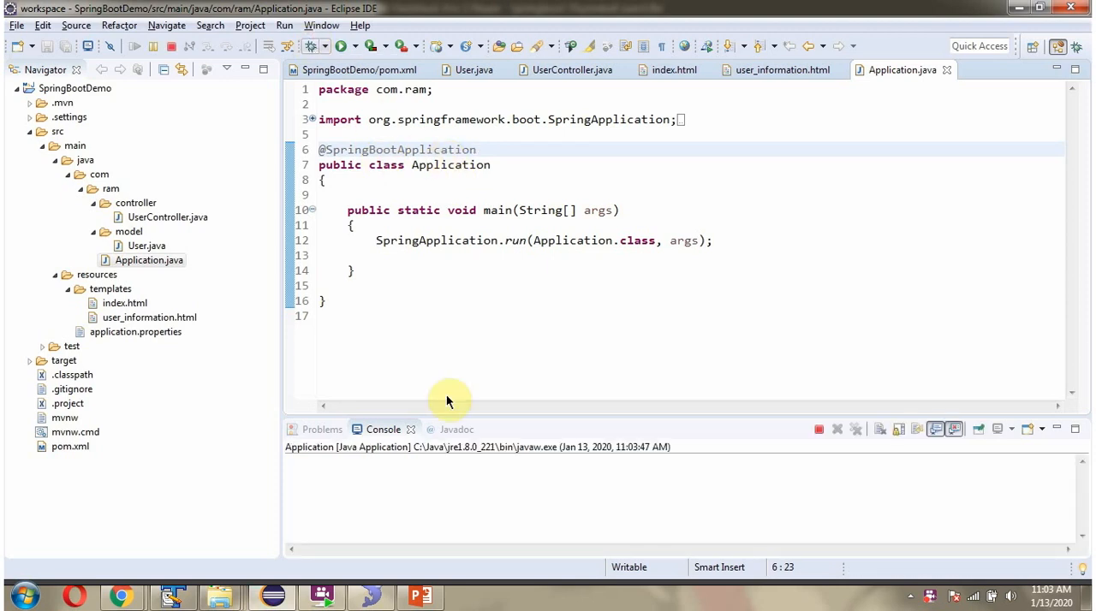
{"action": "left_click", "coordinate": [342, 46]}
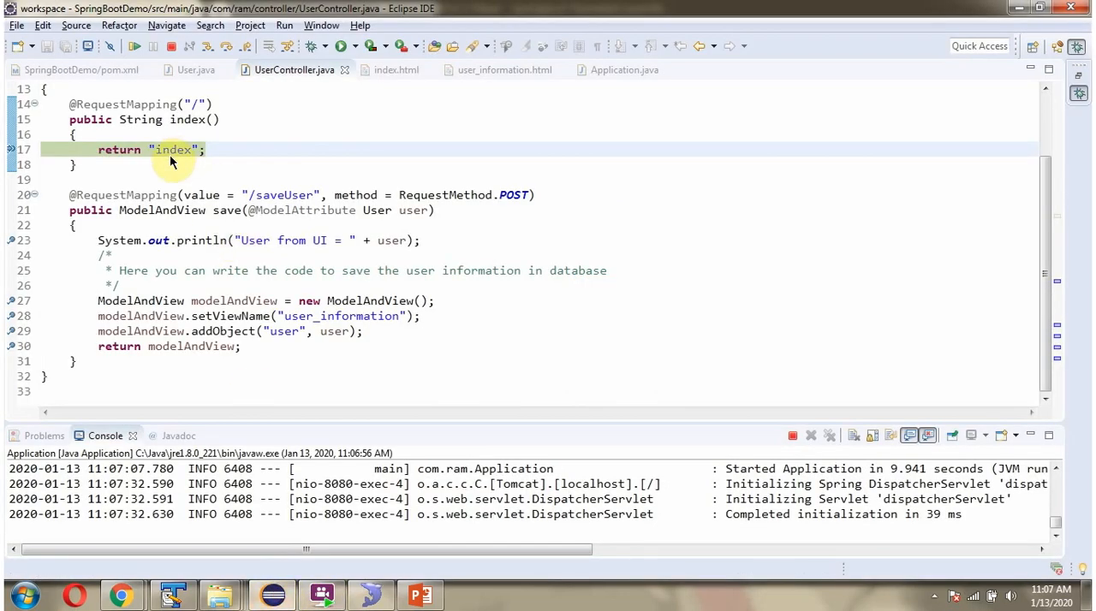
{"action": "mouse_move", "coordinate": [166, 161]}
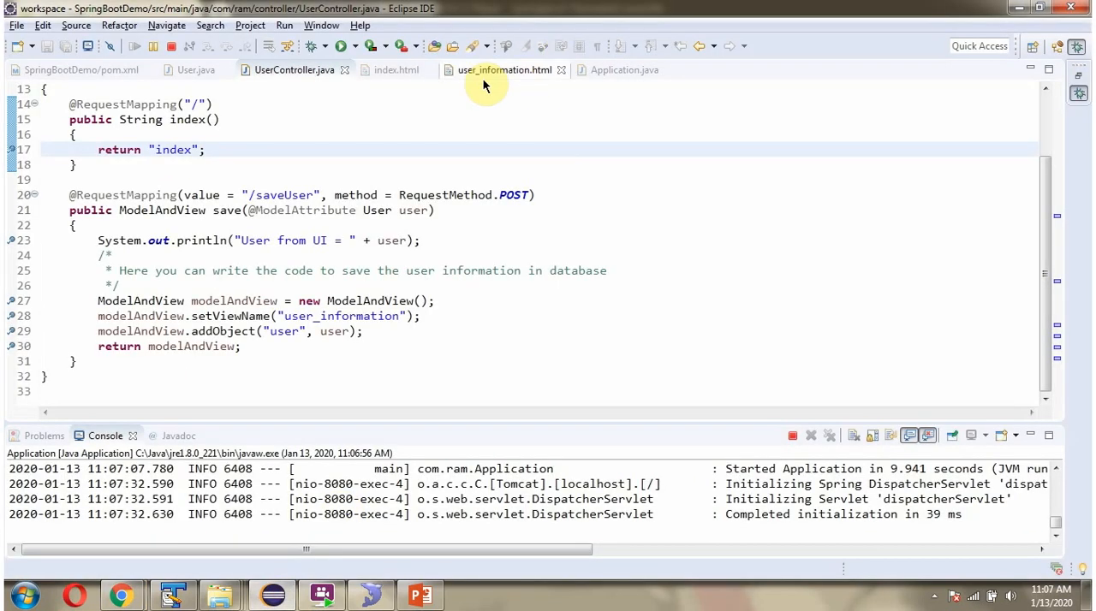
Return to the index.html form page and begin entering the user name
{"action": "left_click", "coordinate": [397, 68]}
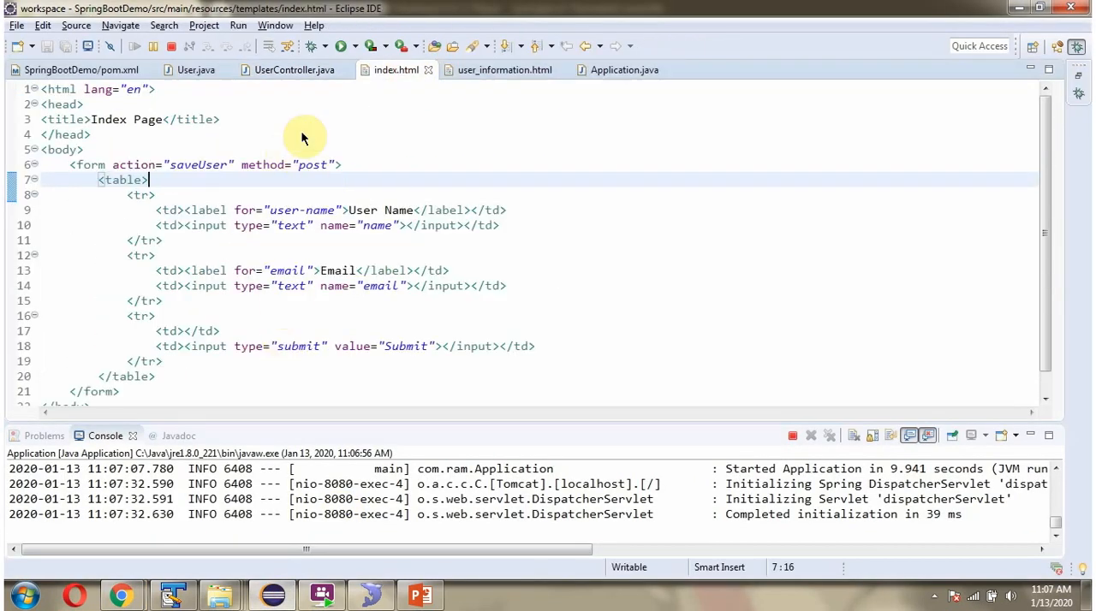
{"action": "mouse_move", "coordinate": [305, 359]}
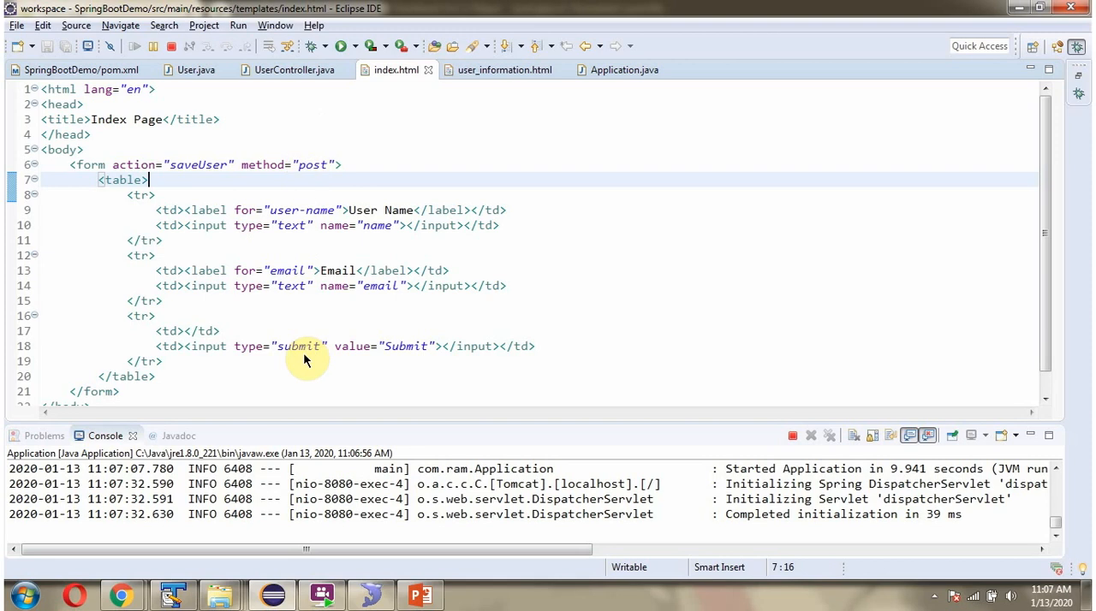
{"action": "left_click", "coordinate": [121, 594]}
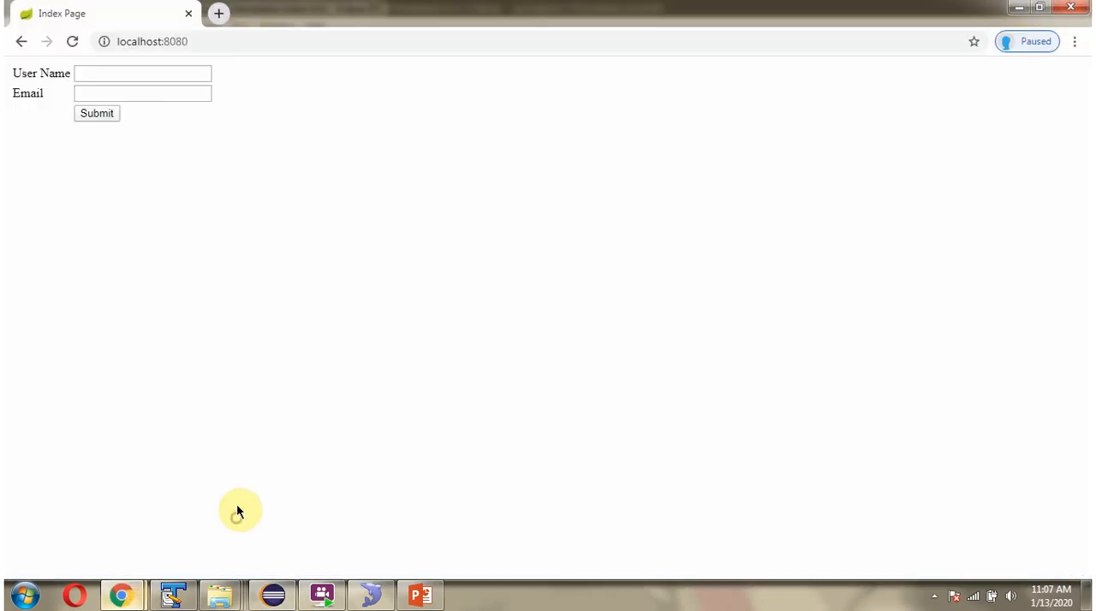
Submit the form with user name 'Peter' and the suggested email, then switch to Eclipse
{"action": "type", "text": "Peter"}
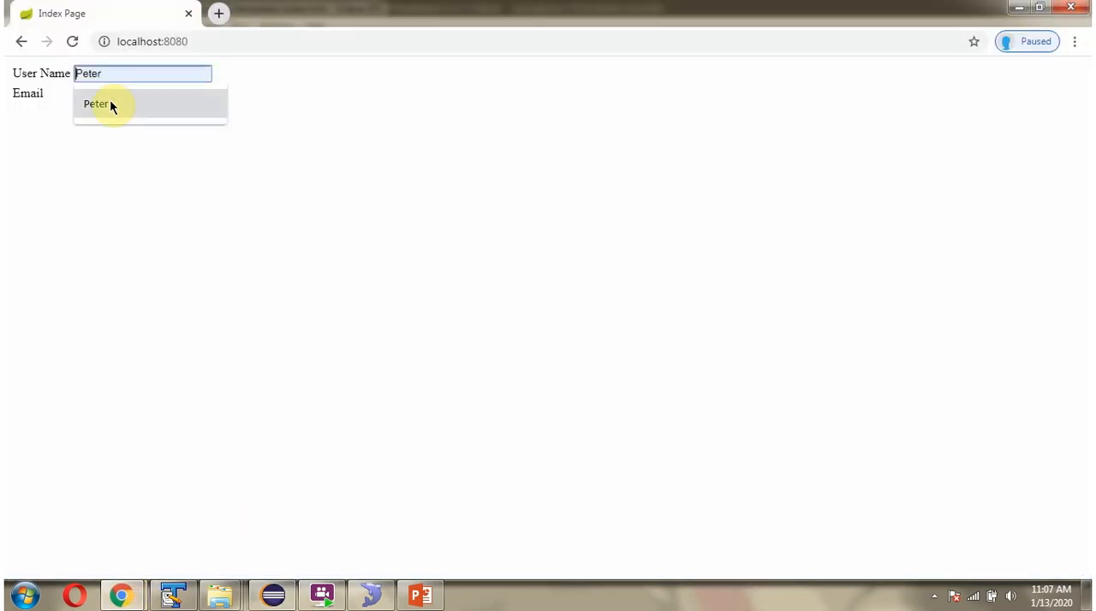
{"action": "left_click", "coordinate": [142, 94]}
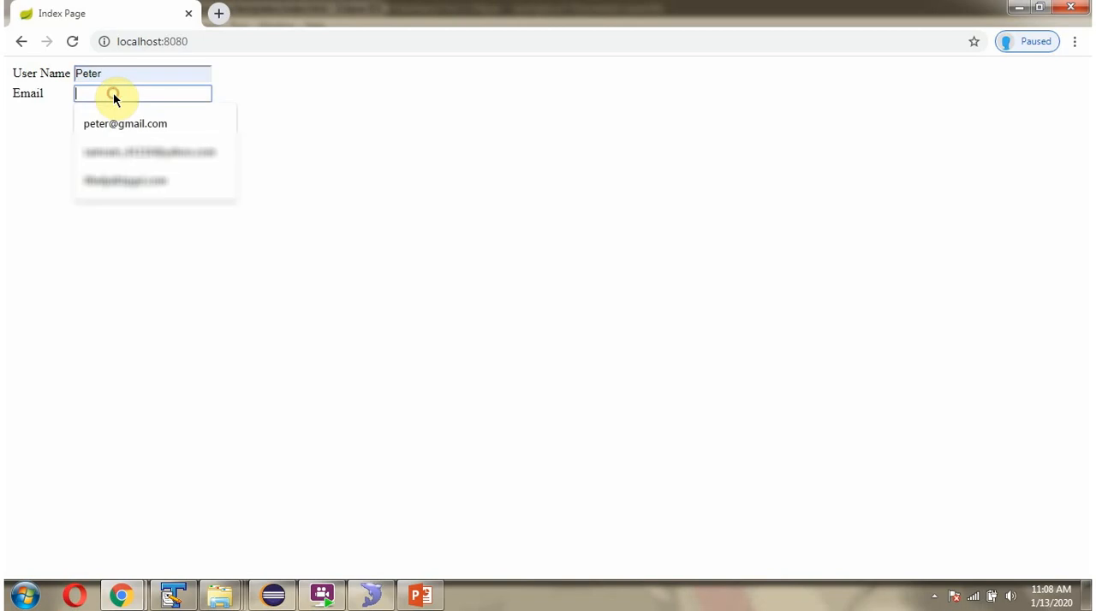
{"action": "left_click", "coordinate": [125, 124]}
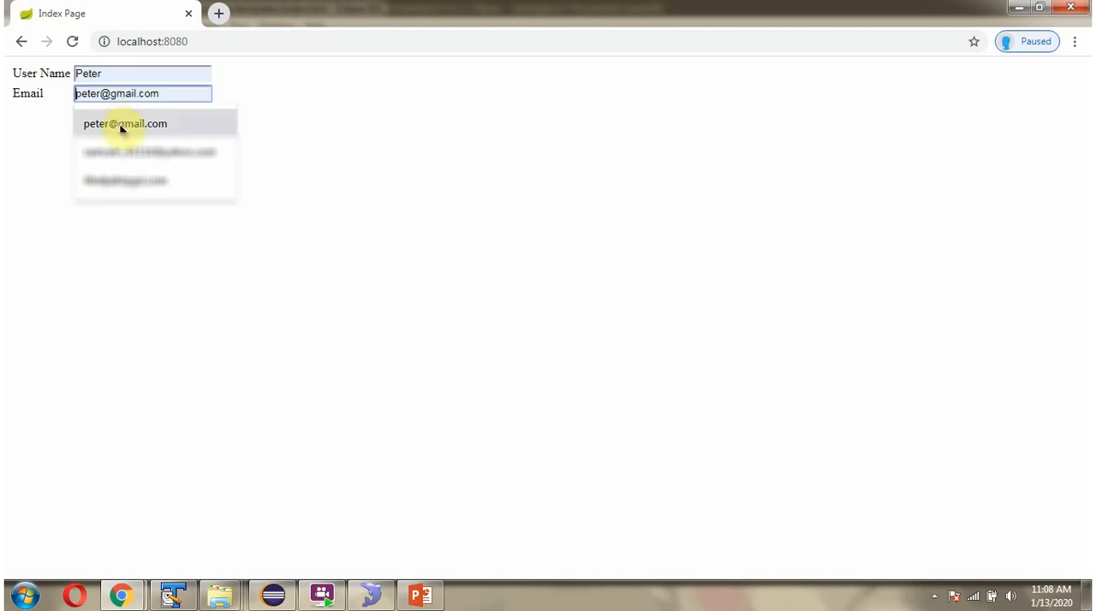
{"action": "left_click", "coordinate": [125, 123]}
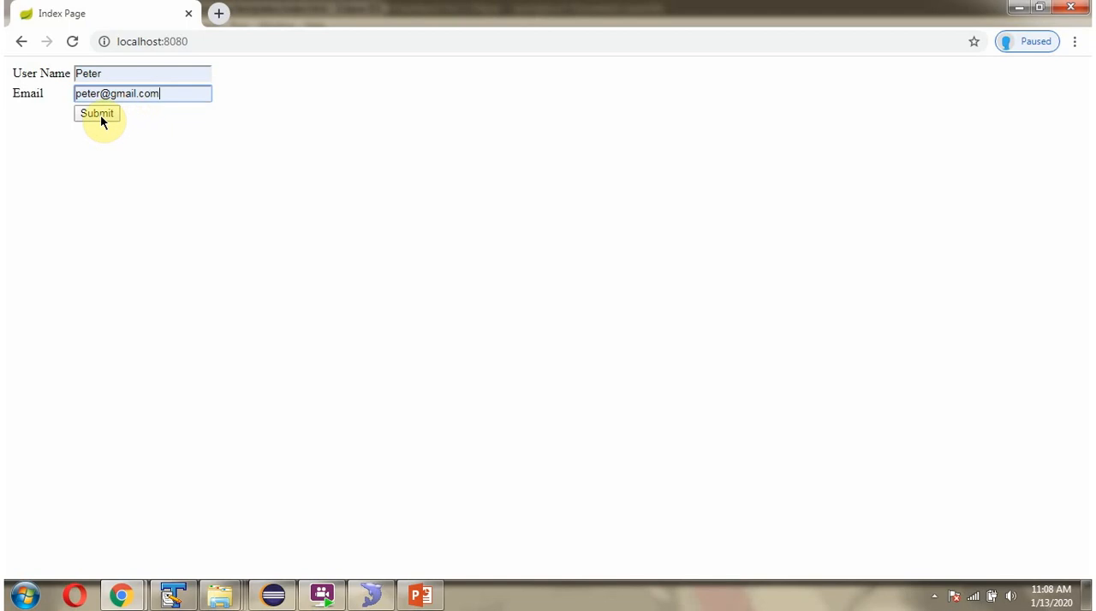
{"action": "mouse_move", "coordinate": [272, 594]}
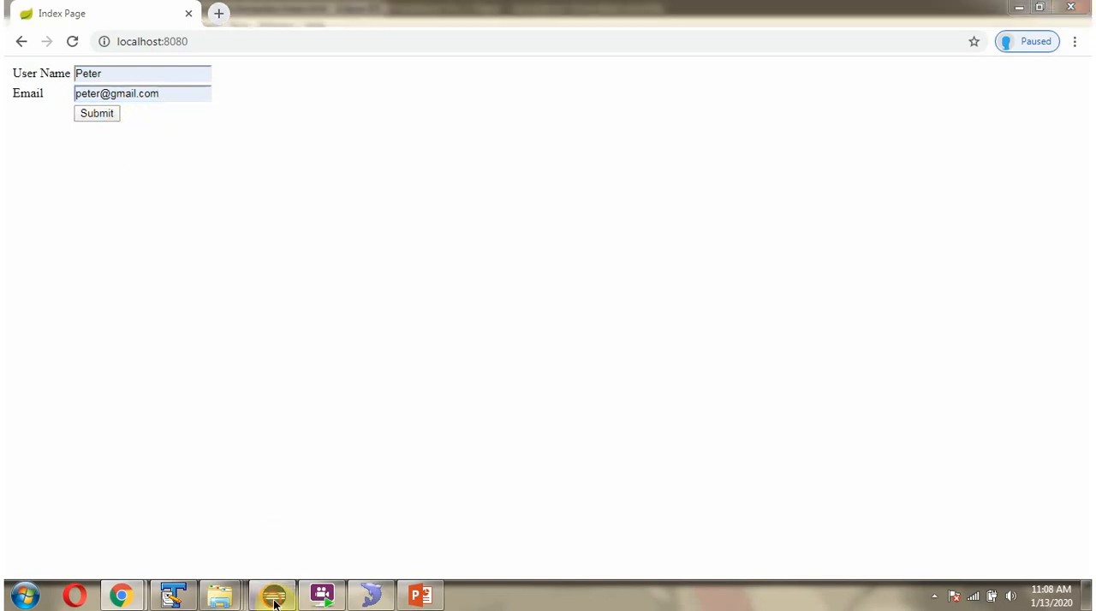
{"action": "left_click", "coordinate": [171, 594]}
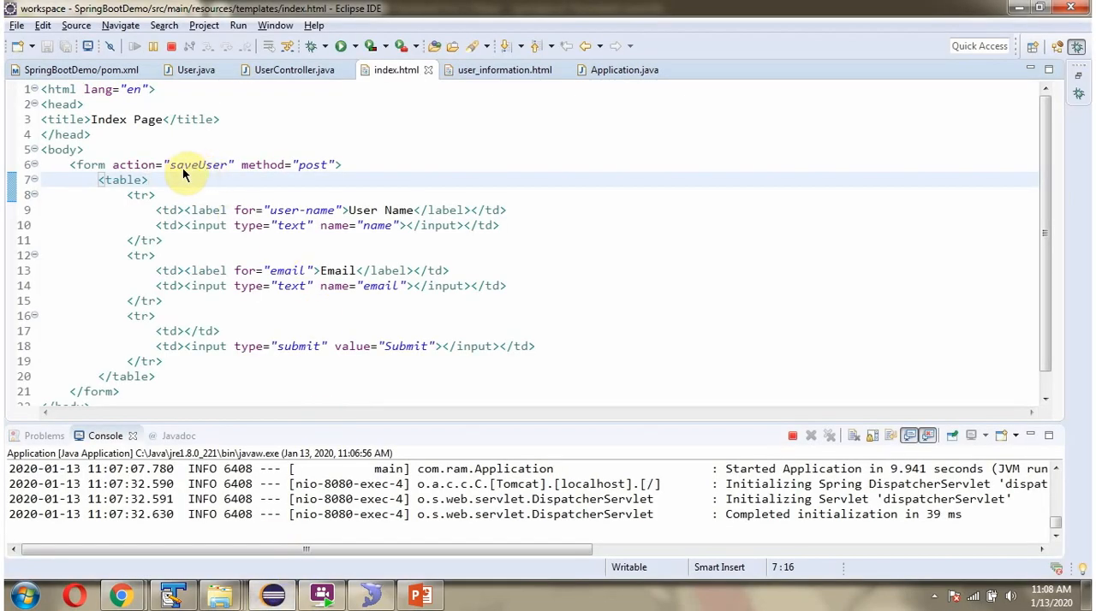
{"action": "mouse_move", "coordinate": [248, 573]}
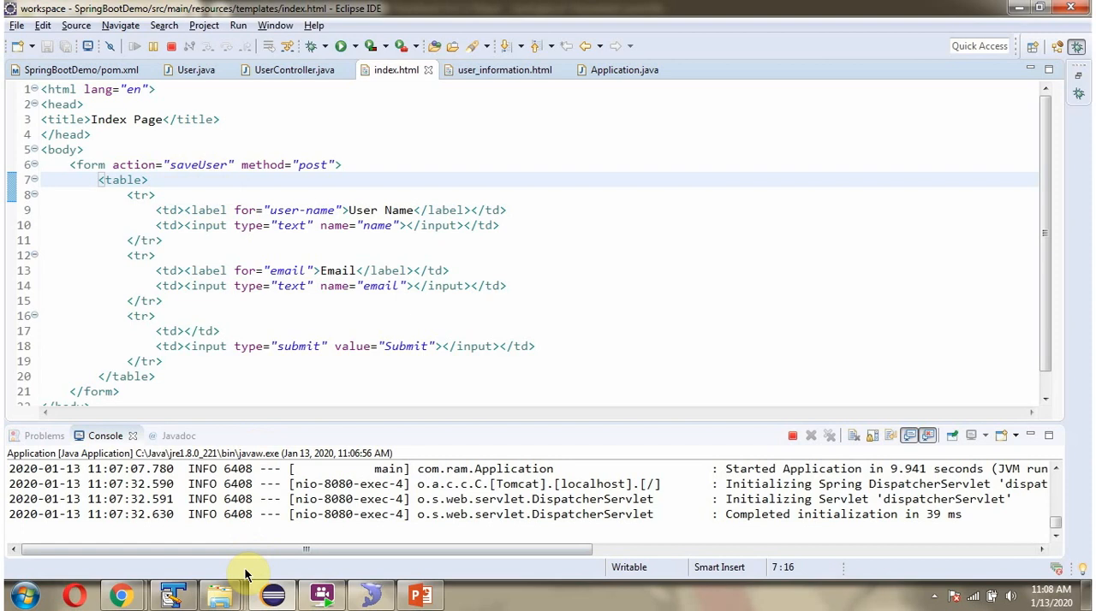
Step over the paused save() handler so the submitted user prints, then go to user_information.html
{"action": "left_click", "coordinate": [295, 68]}
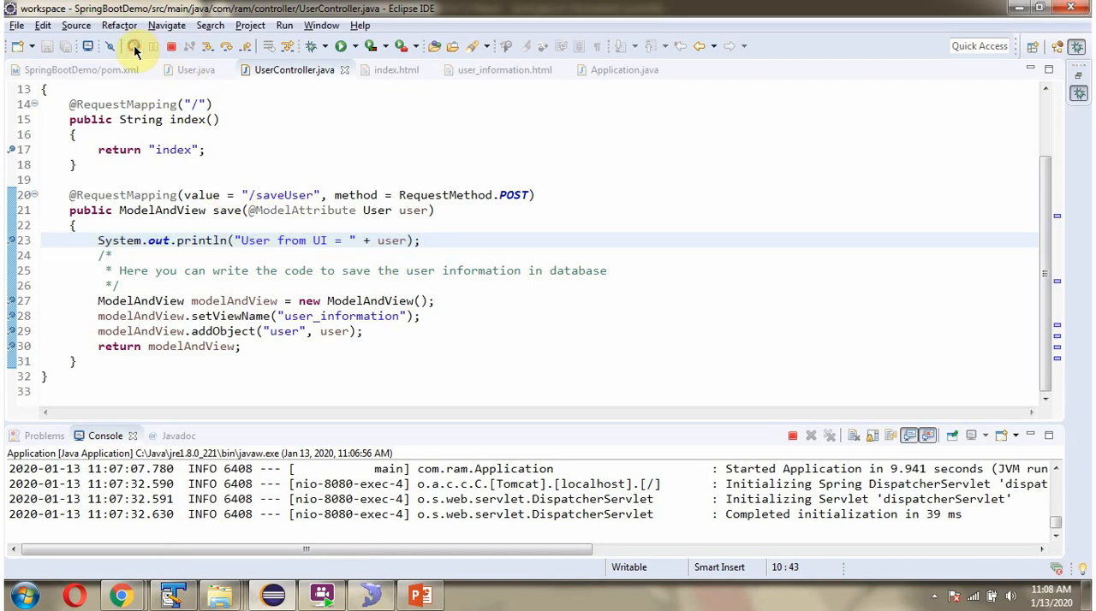
{"action": "left_click", "coordinate": [134, 46]}
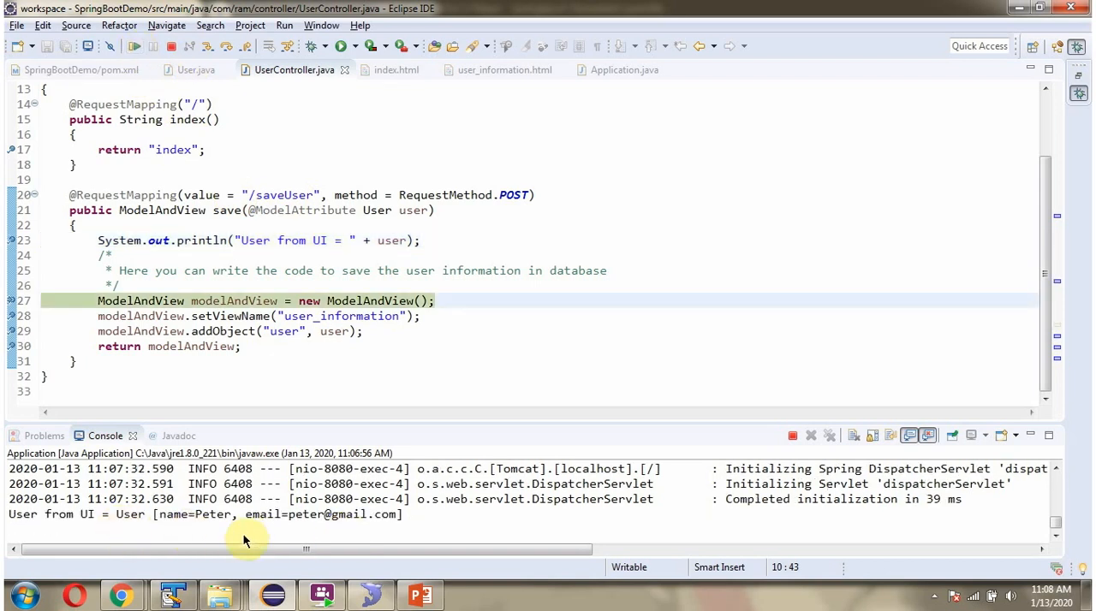
{"action": "mouse_move", "coordinate": [339, 524]}
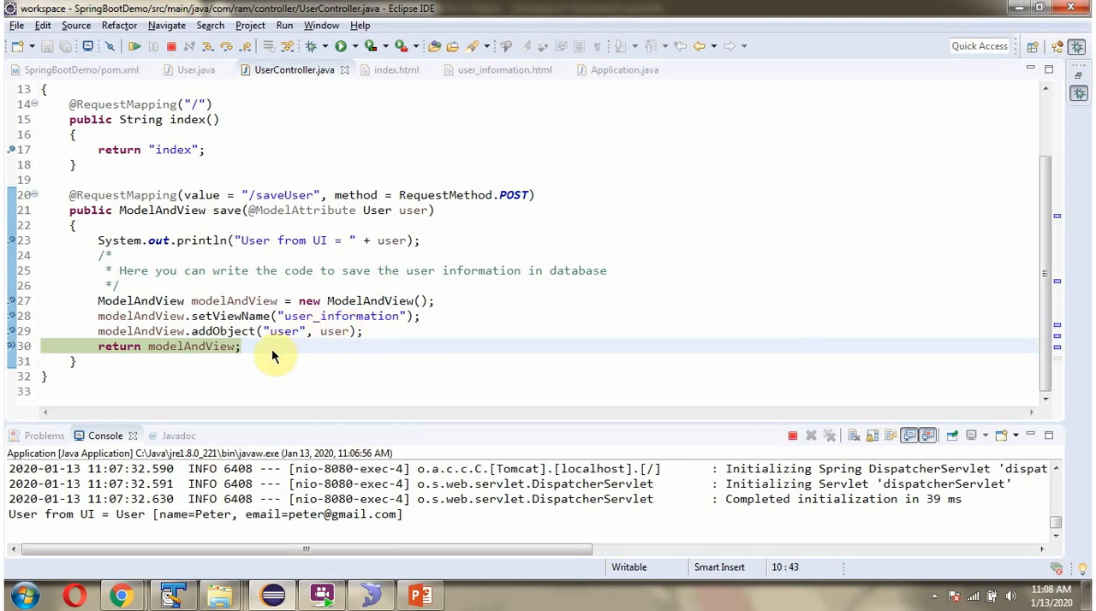
{"action": "mouse_move", "coordinate": [349, 322]}
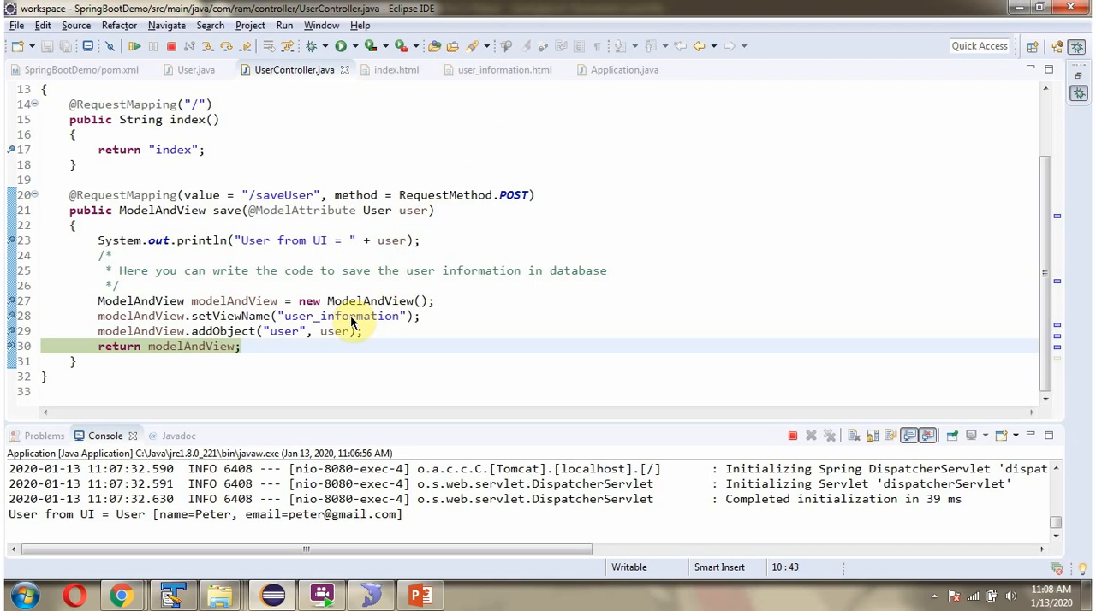
{"action": "mouse_move", "coordinate": [376, 322]}
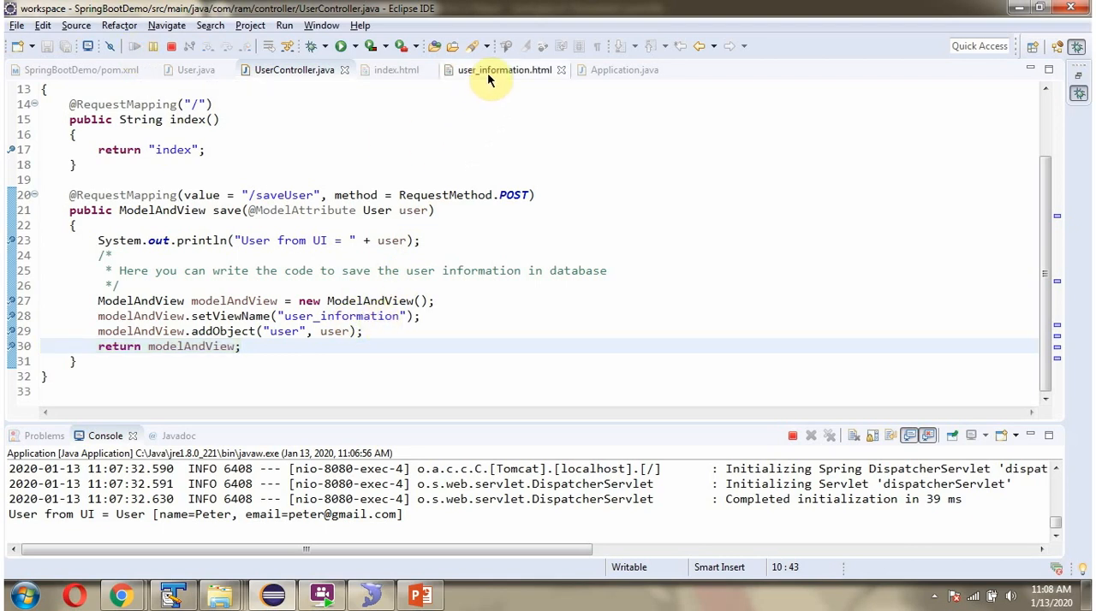
{"action": "left_click", "coordinate": [504, 68]}
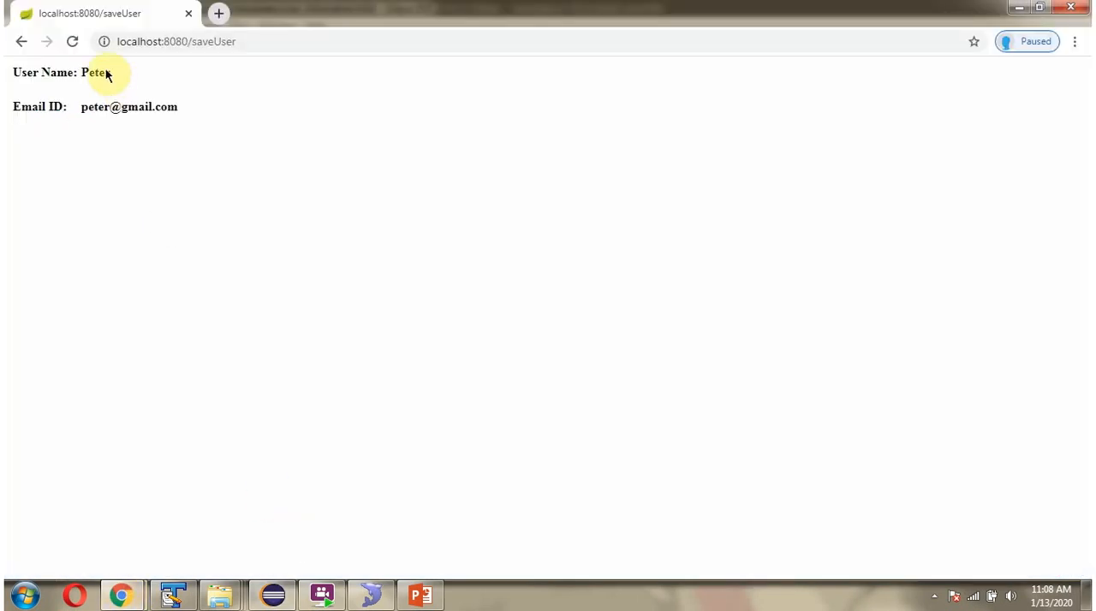
{"action": "mouse_move", "coordinate": [103, 83]}
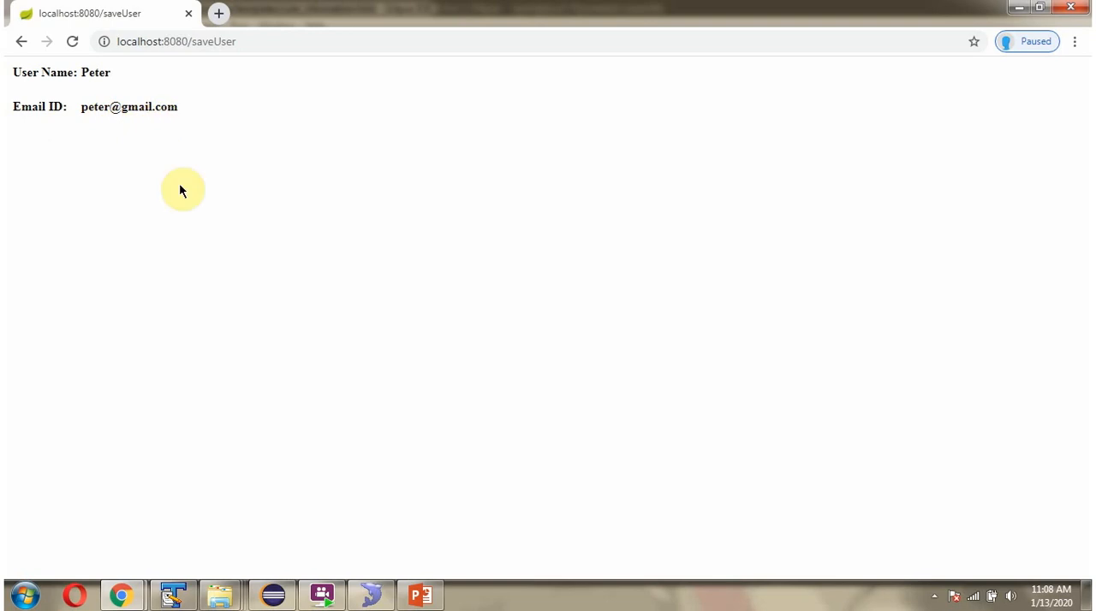
Return from the saveUser result page in Chrome to Eclipse
{"action": "left_click", "coordinate": [171, 594]}
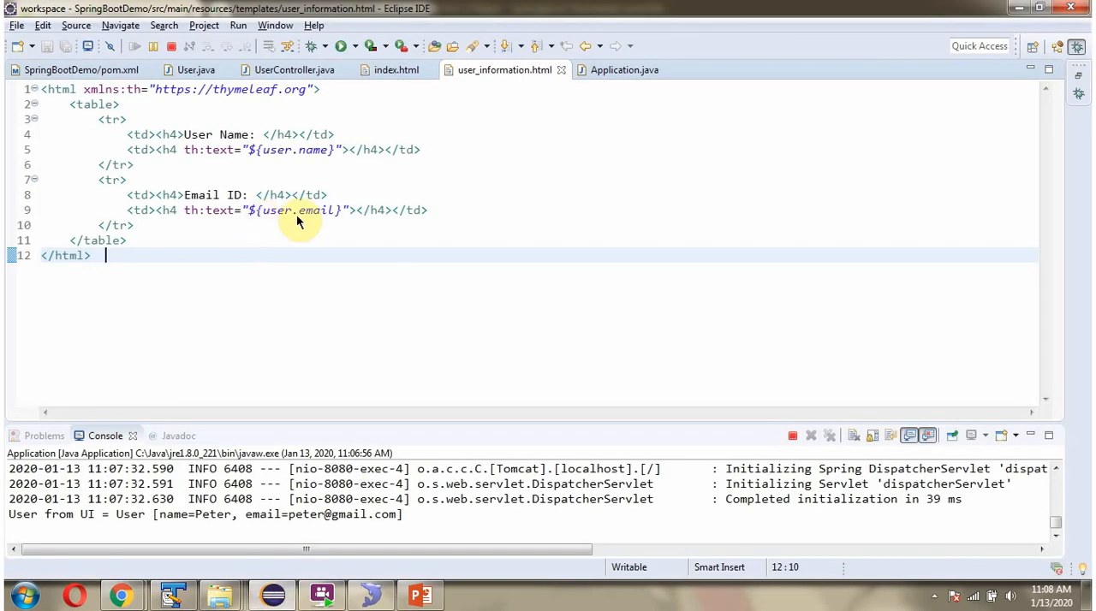
Read the th:text expressions rendering user.name and user.email in user_information.html
{"action": "left_click", "coordinate": [420, 594]}
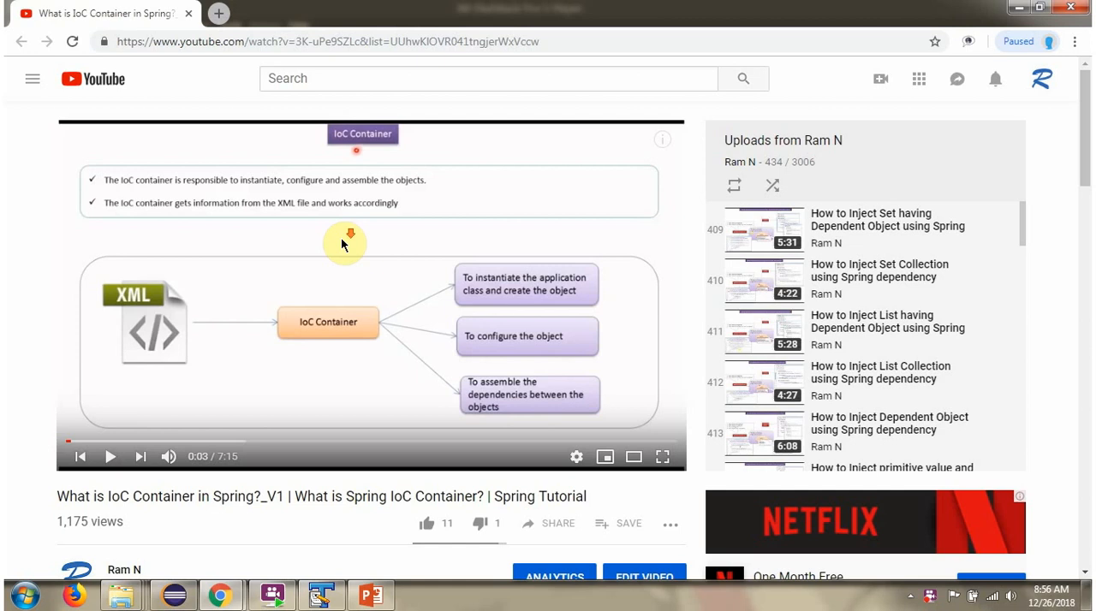
Expand the IoC Container video's description to show source code, download, GitHub and Bitbucket links
{"action": "scroll", "scroll_direction": "down", "scroll_amount": 3}
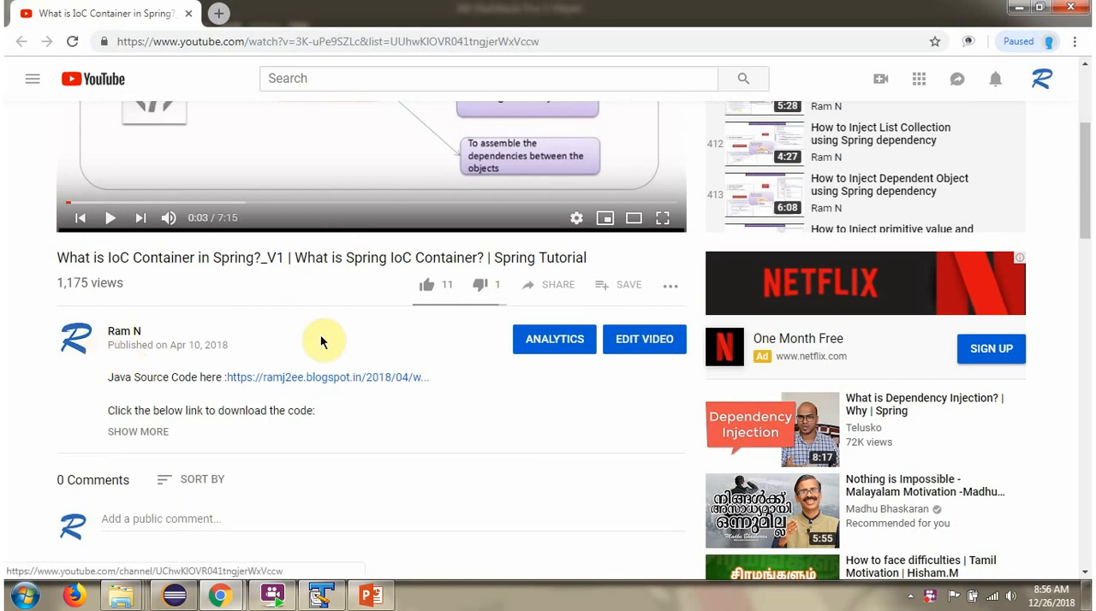
{"action": "mouse_move", "coordinate": [156, 442]}
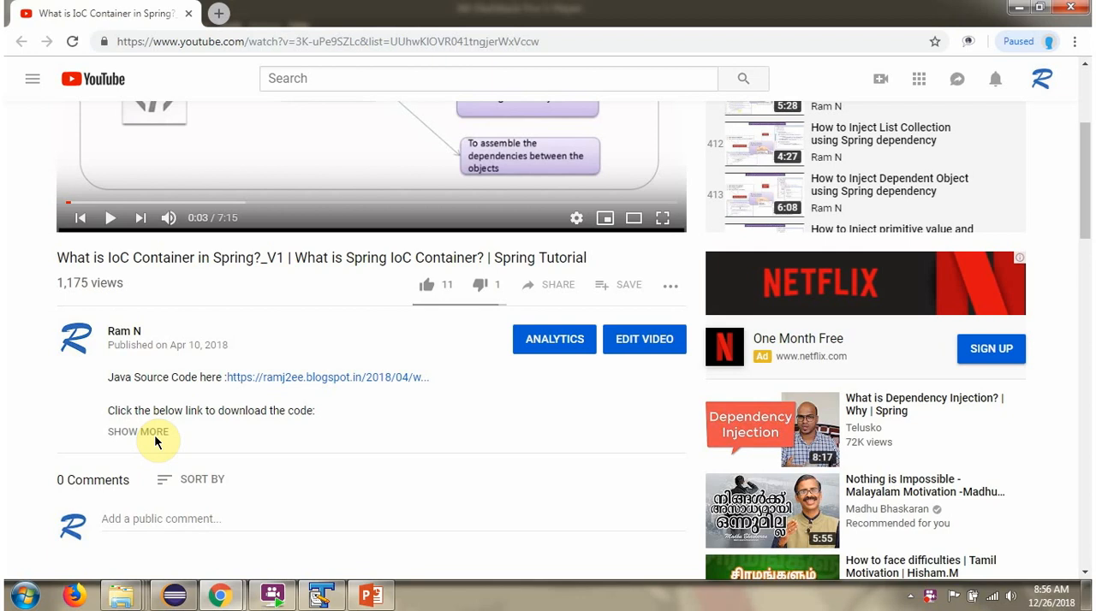
{"action": "left_click", "coordinate": [138, 432]}
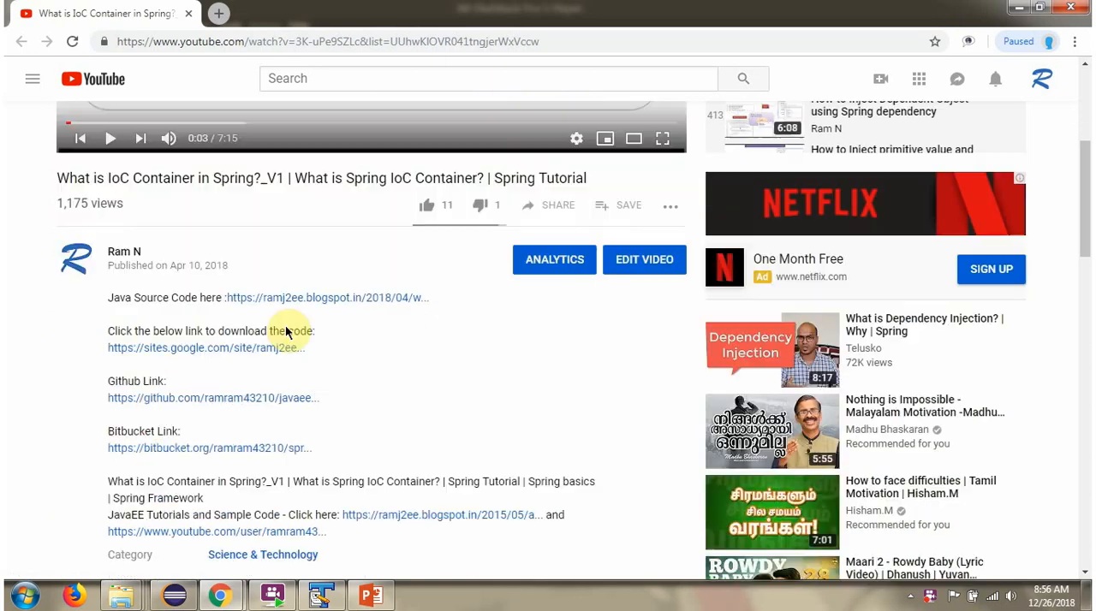
{"action": "mouse_move", "coordinate": [283, 305]}
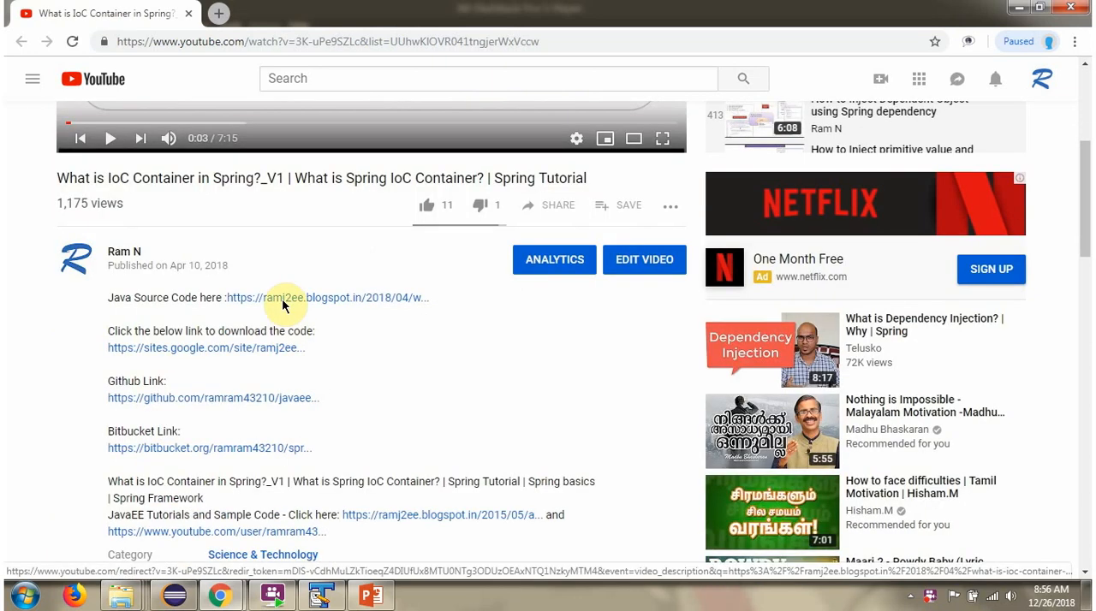
{"action": "mouse_move", "coordinate": [277, 339]}
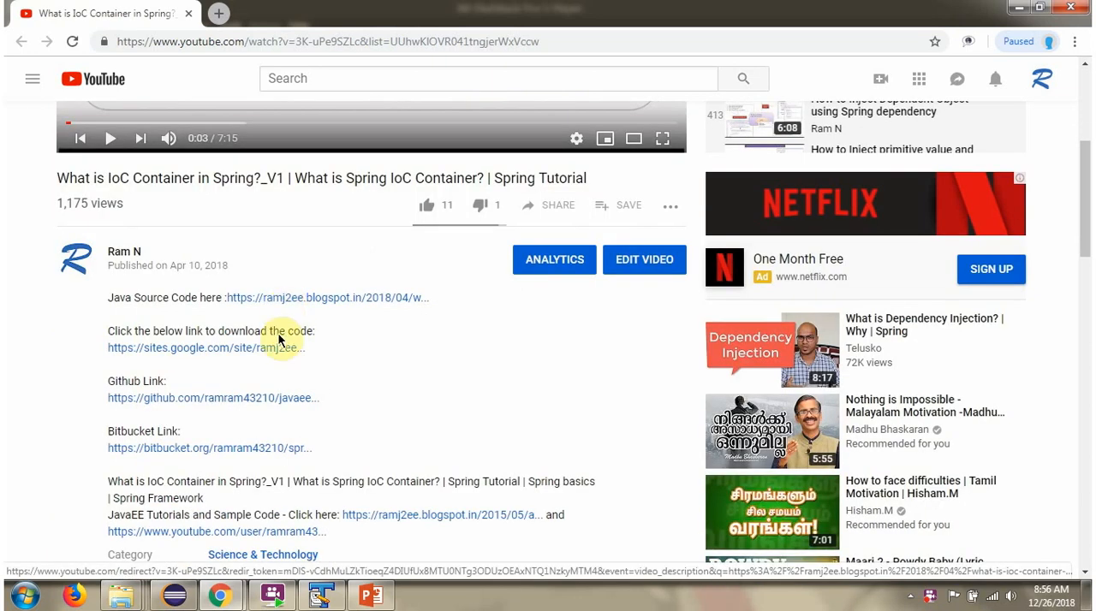
{"action": "mouse_move", "coordinate": [295, 448]}
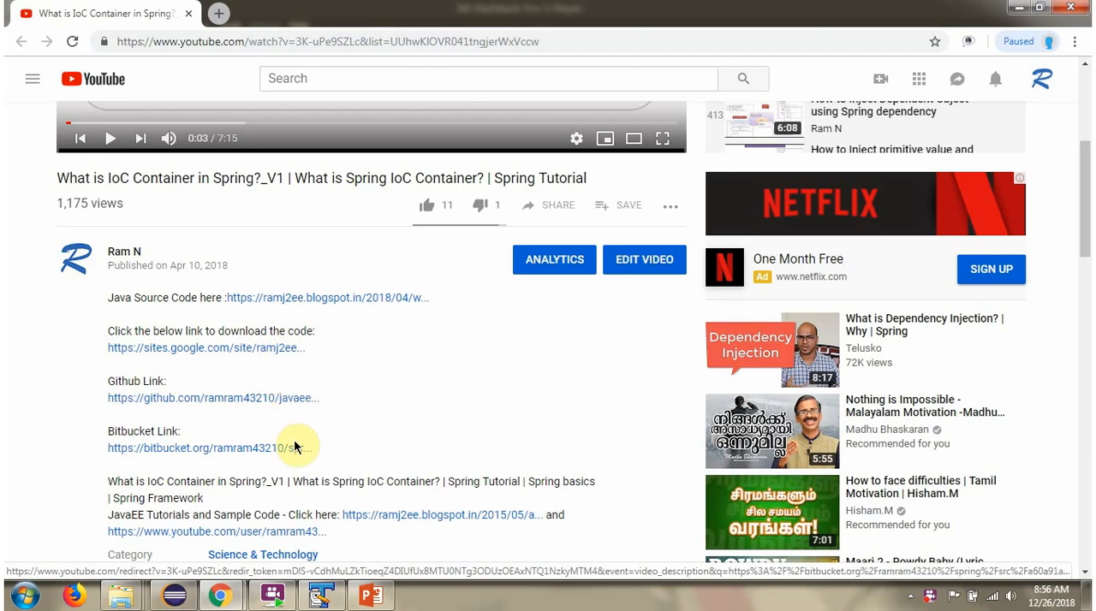